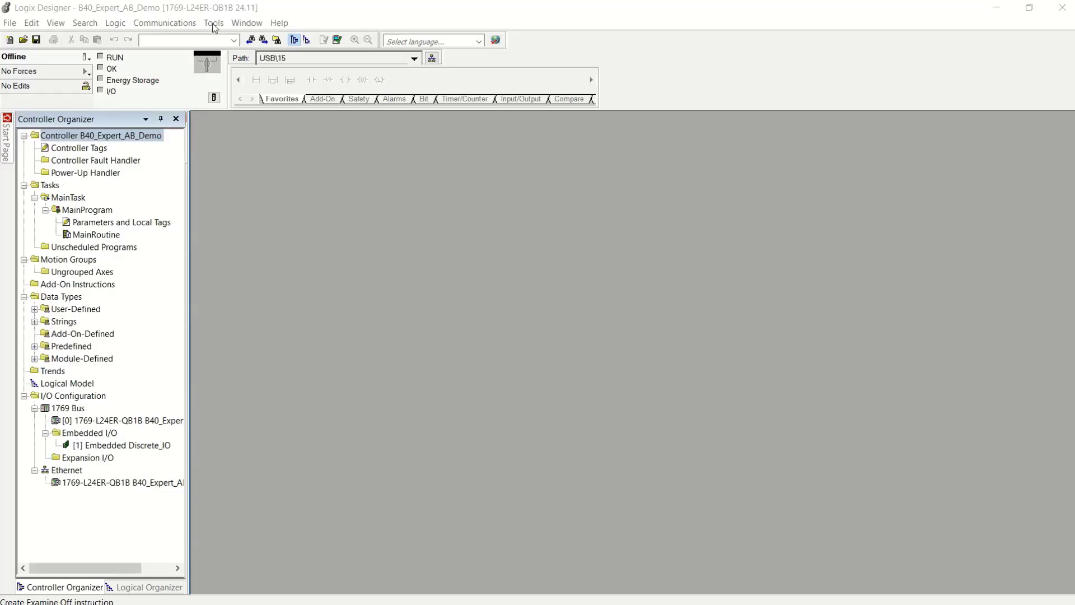
- Launch the EDS Hardware Installation Tool from the Tools menu
{"action": "left_click", "coordinate": [213, 22]}
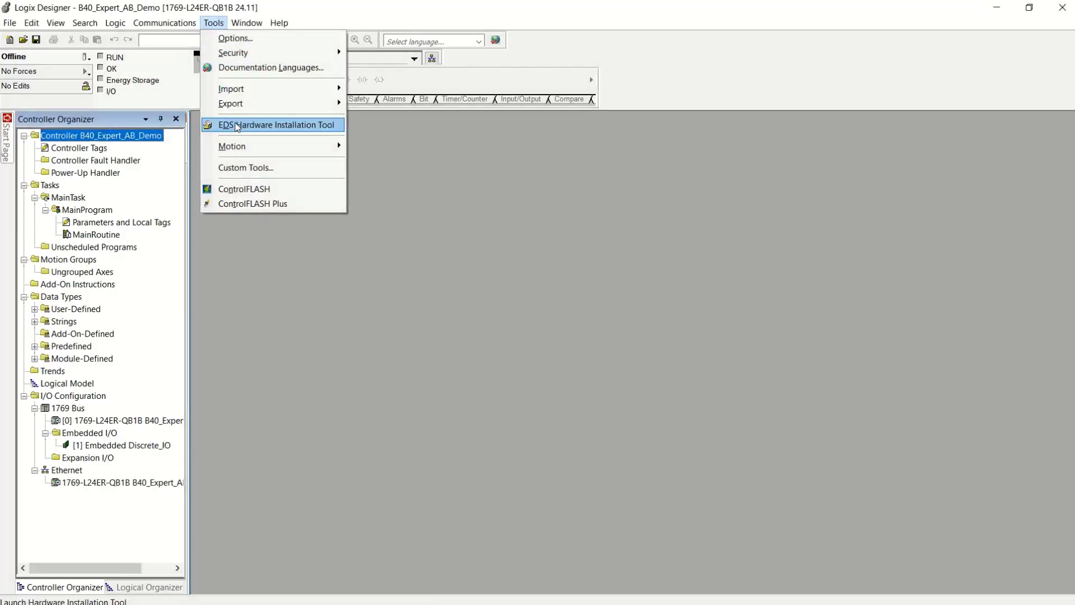
{"action": "left_click", "coordinate": [277, 125]}
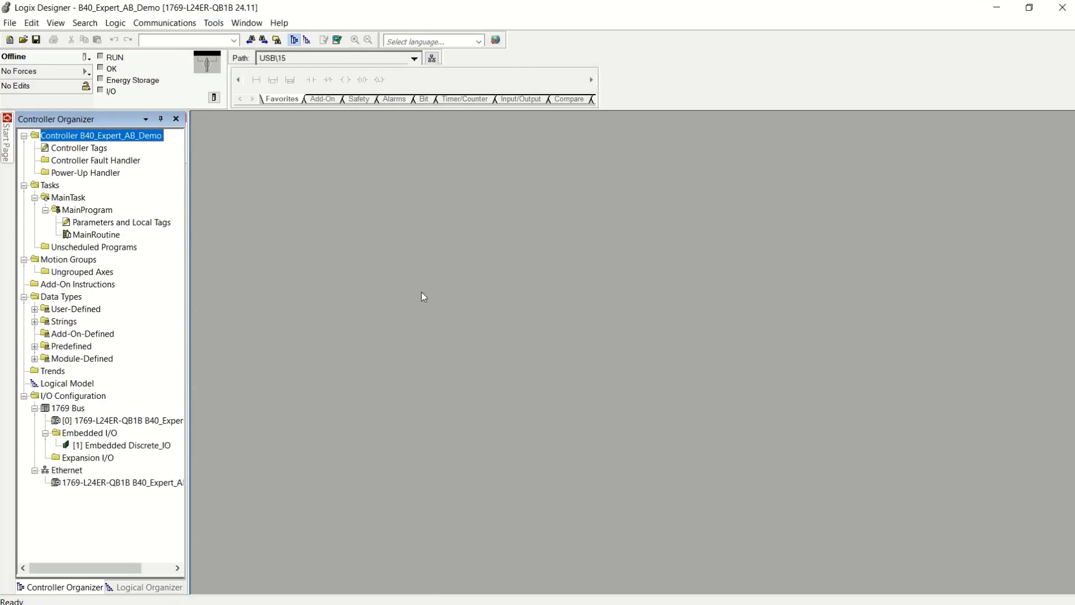
{"action": "mouse_move", "coordinate": [784, 316]}
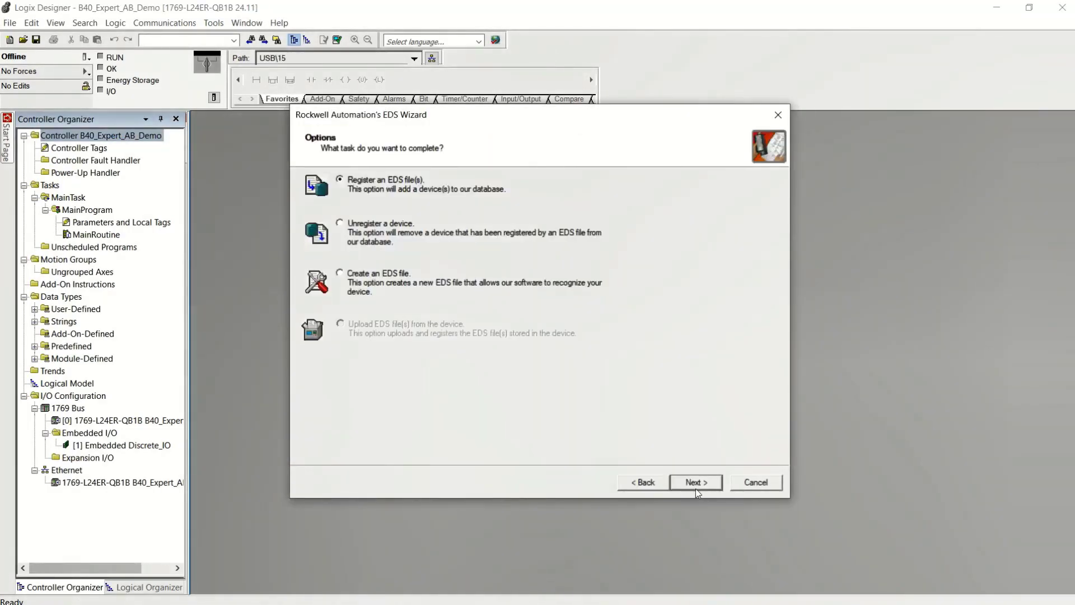
- Register the IUT-F190-B40-2V1D EDS file, stepping through the image and summary pages to Finish
{"action": "left_click", "coordinate": [695, 482]}
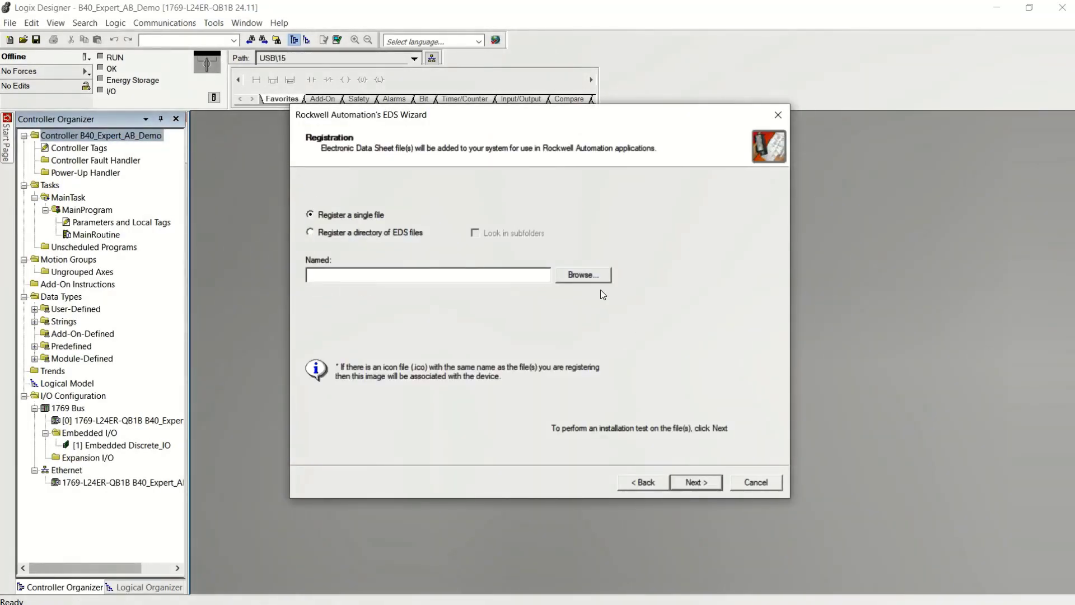
{"action": "left_click", "coordinate": [583, 275]}
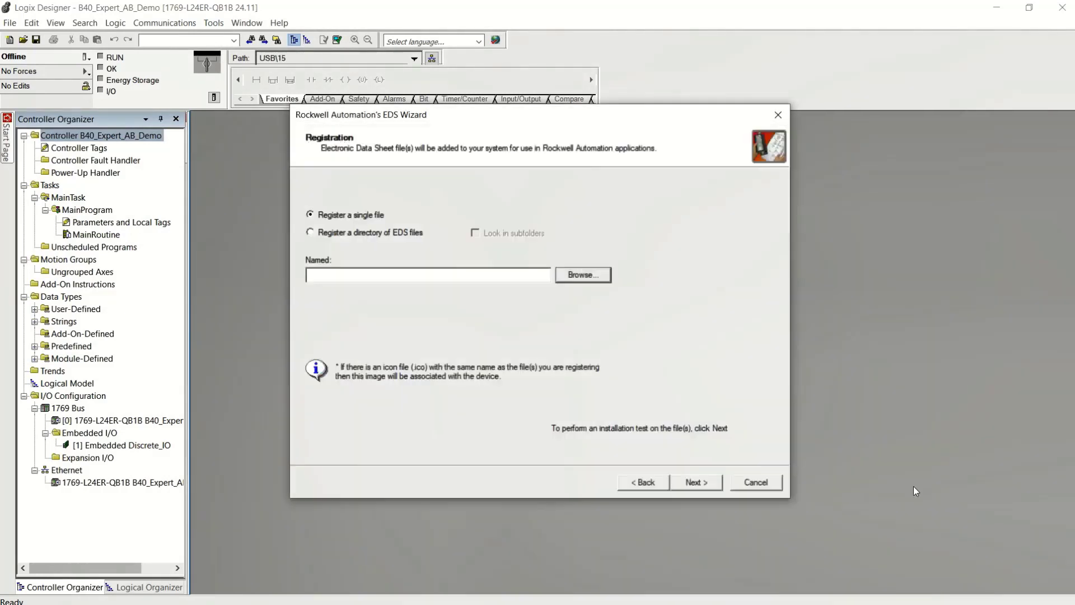
{"action": "left_click", "coordinate": [695, 482]}
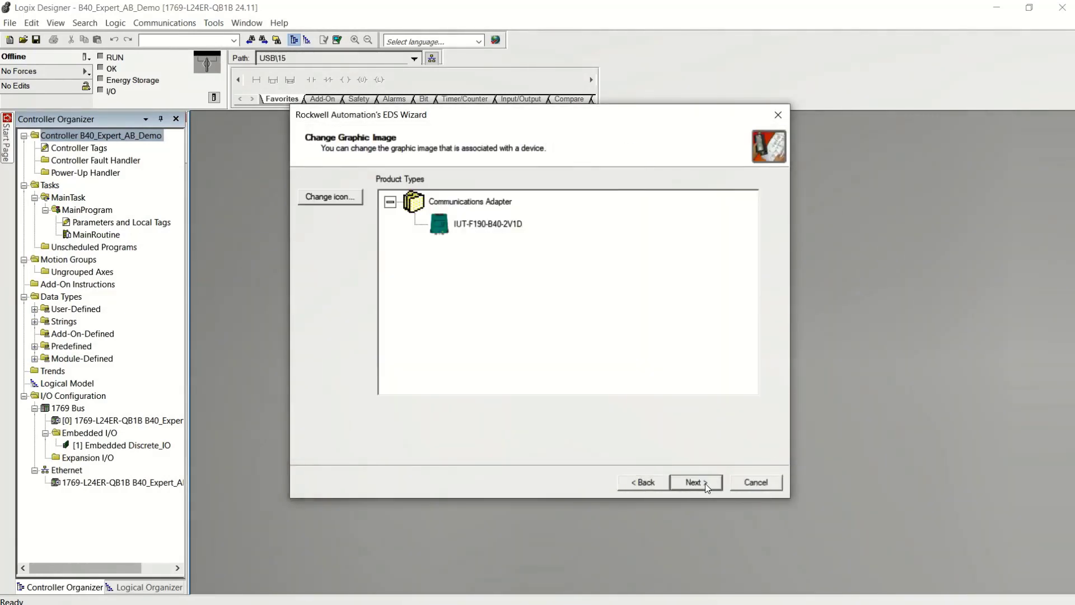
{"action": "left_click", "coordinate": [696, 483]}
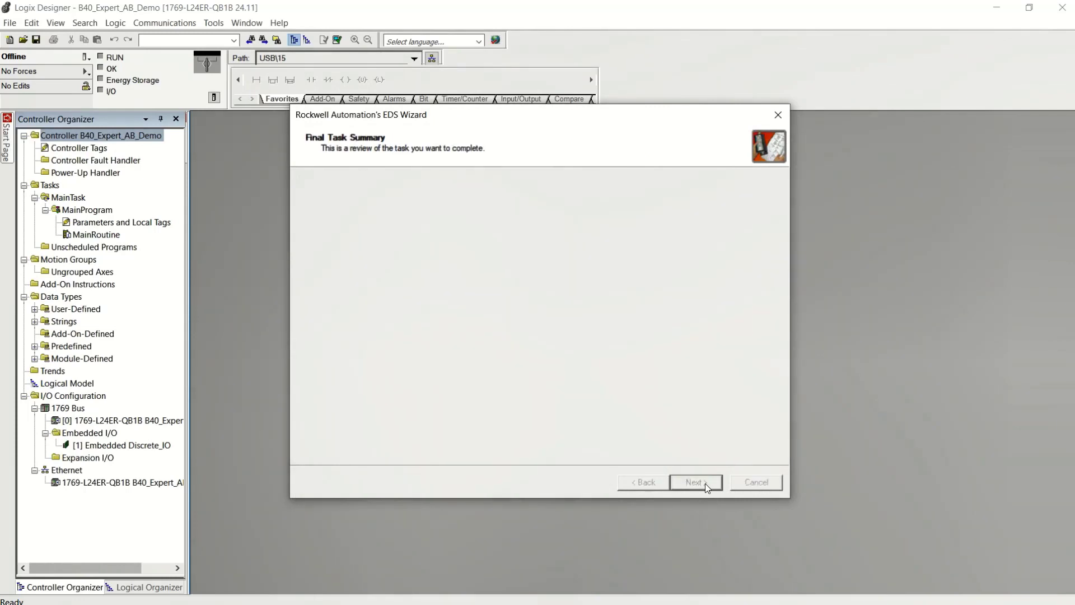
{"action": "left_click", "coordinate": [696, 482]}
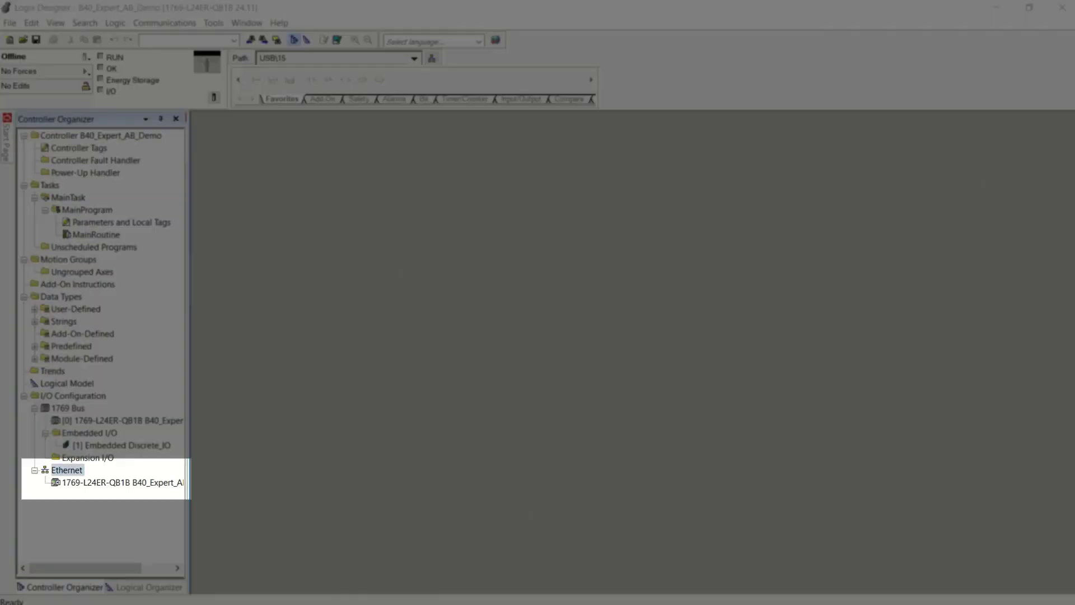
- Add a new module under Ethernet by searching 'b40' and creating IUT-F190-B40-2V1D
{"action": "right_click", "coordinate": [66, 470]}
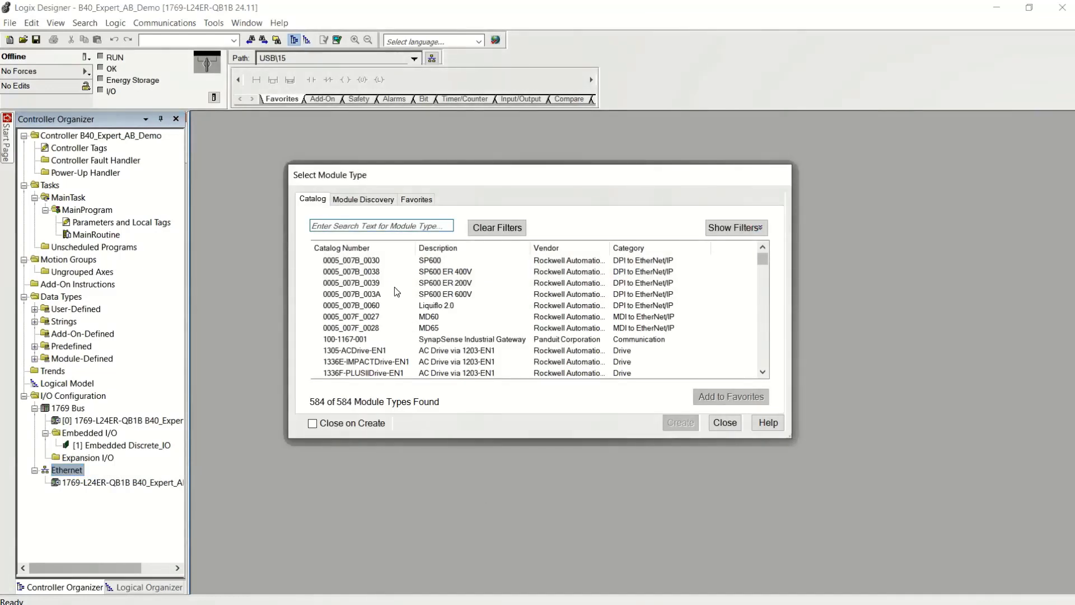
{"action": "type", "text": "b40"}
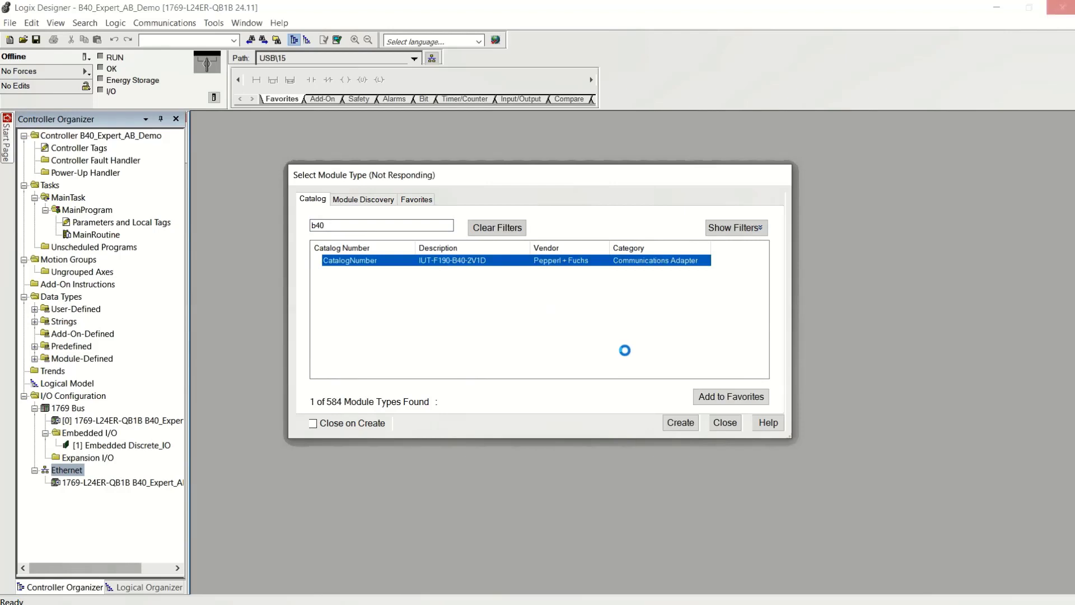
{"action": "left_click", "coordinate": [679, 422]}
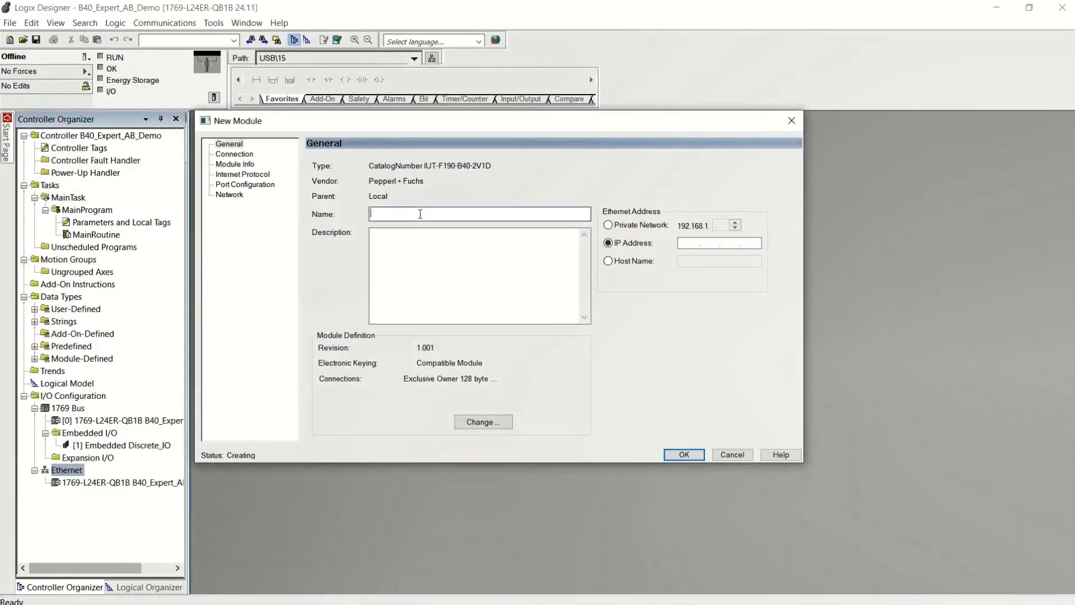
- Name the module b40 with IP 192.168.137.28 and open its Module Definition
{"action": "type", "text": "b40"}
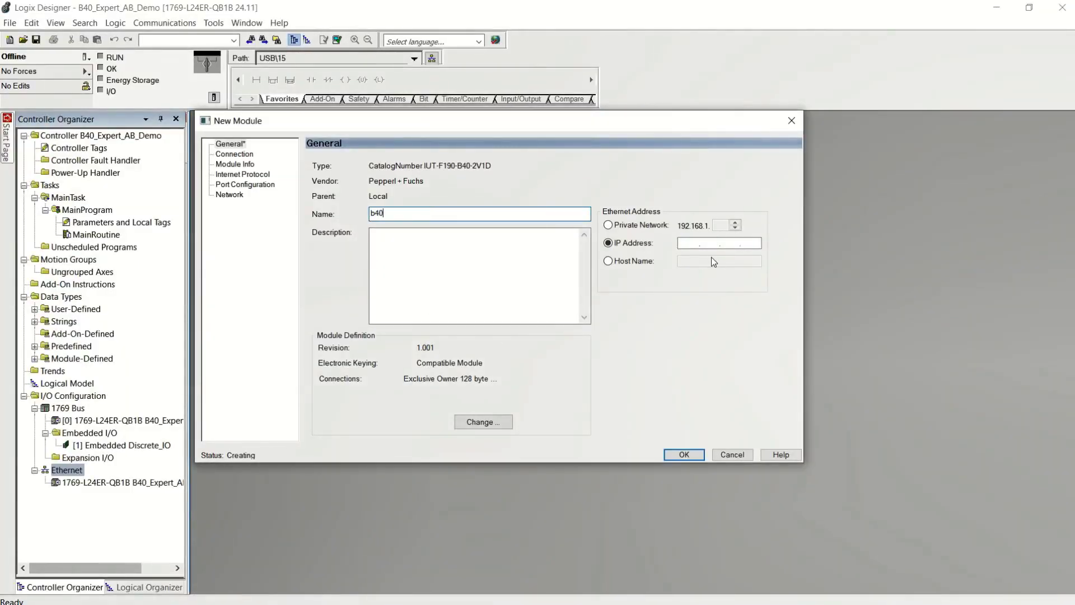
{"action": "type", "text": "192.168.137.28"}
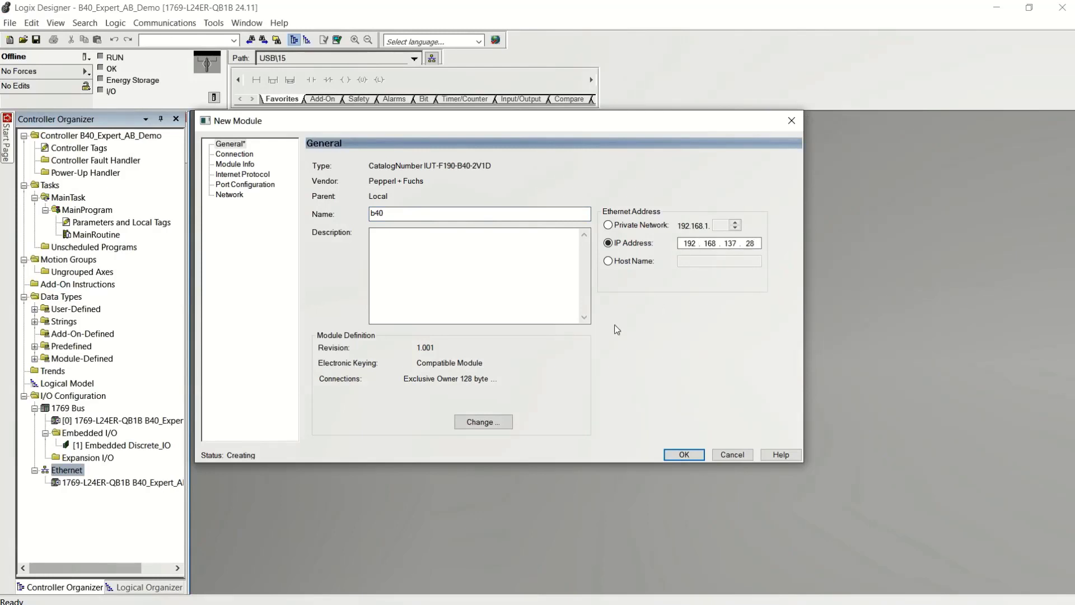
{"action": "left_click", "coordinate": [483, 421]}
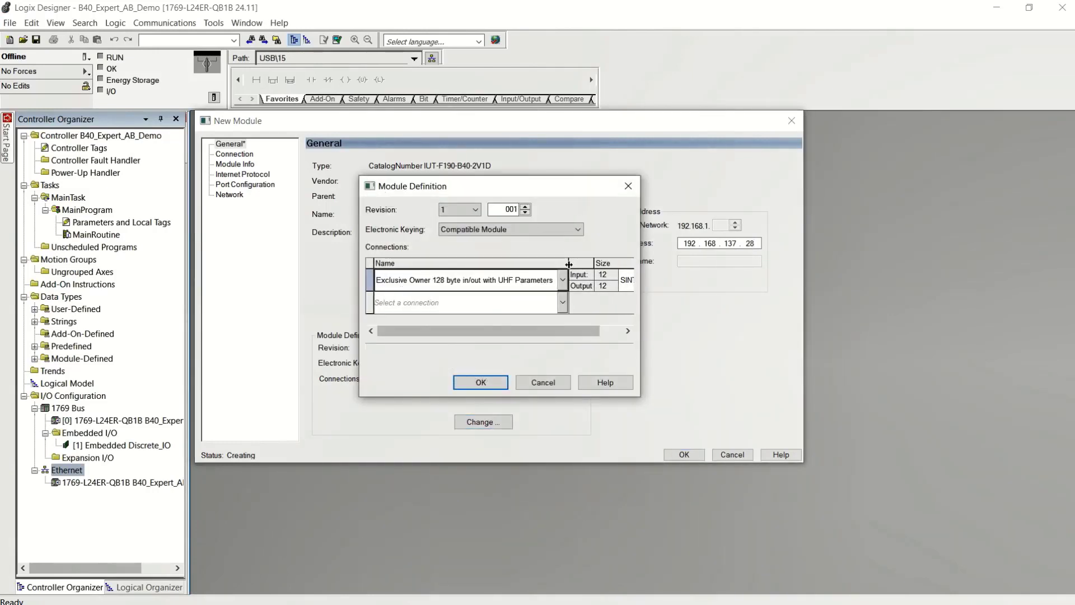
- Choose the Exclusive Owner 128-byte UHF Parameters connection, confirm, and close the module catalog
{"action": "left_click", "coordinate": [562, 279]}
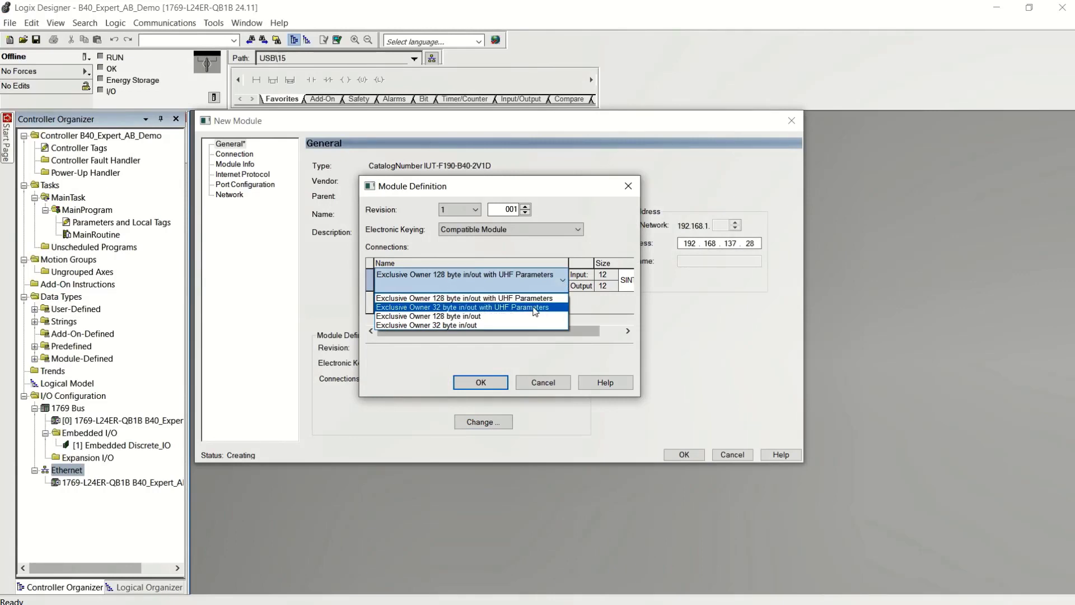
{"action": "left_click", "coordinate": [467, 297]}
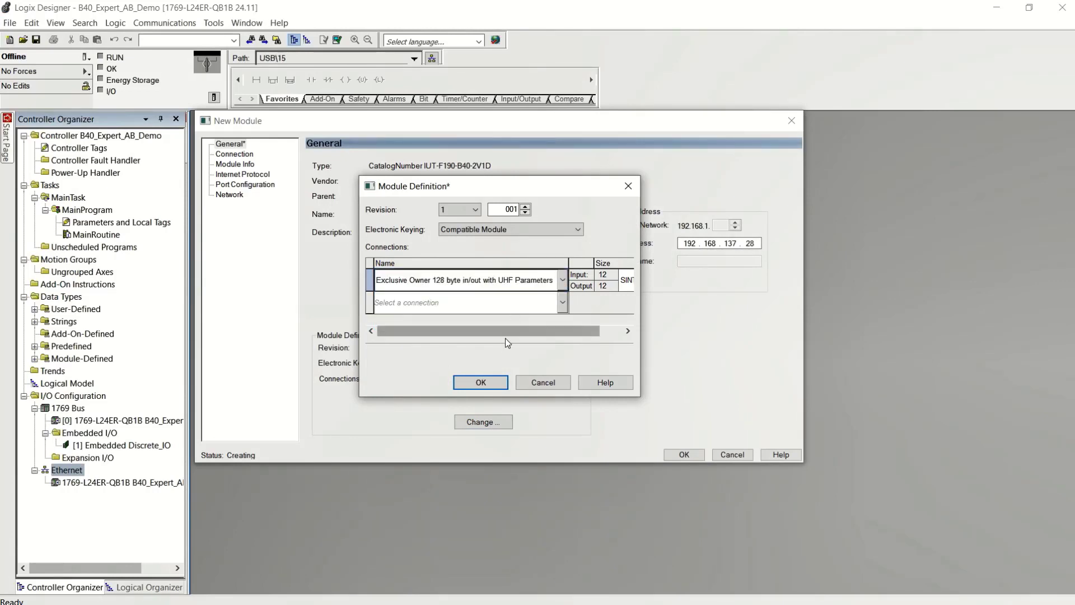
{"action": "left_click", "coordinate": [479, 382]}
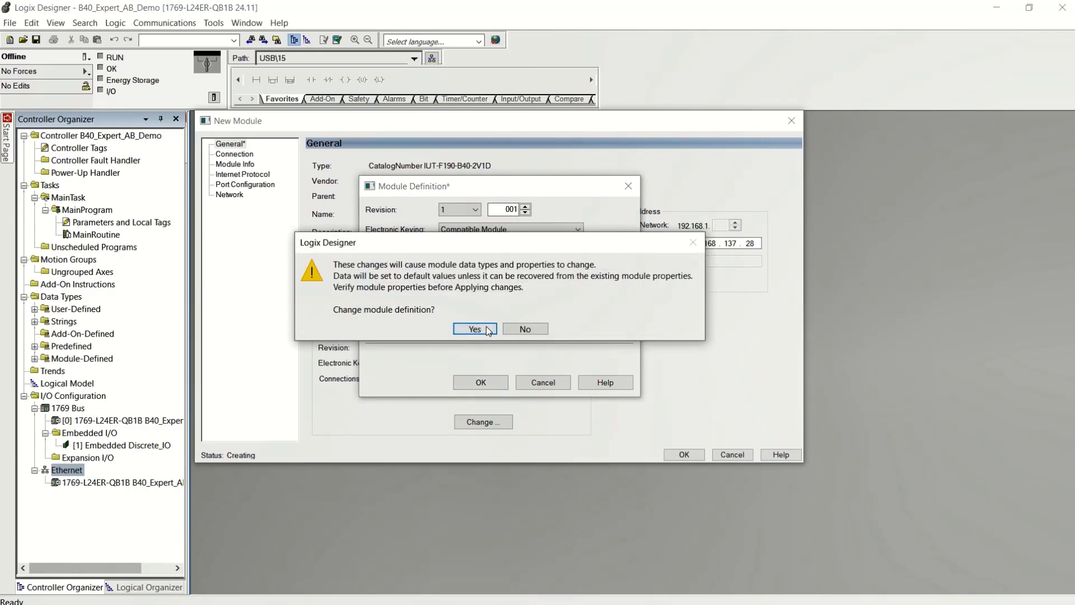
{"action": "left_click", "coordinate": [474, 328]}
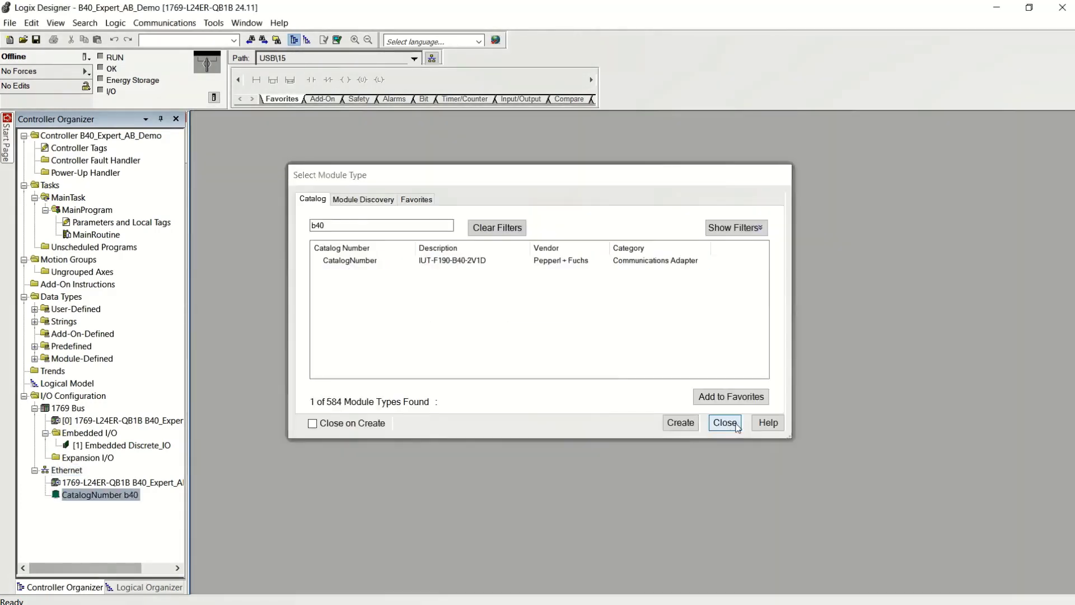
{"action": "left_click", "coordinate": [724, 422]}
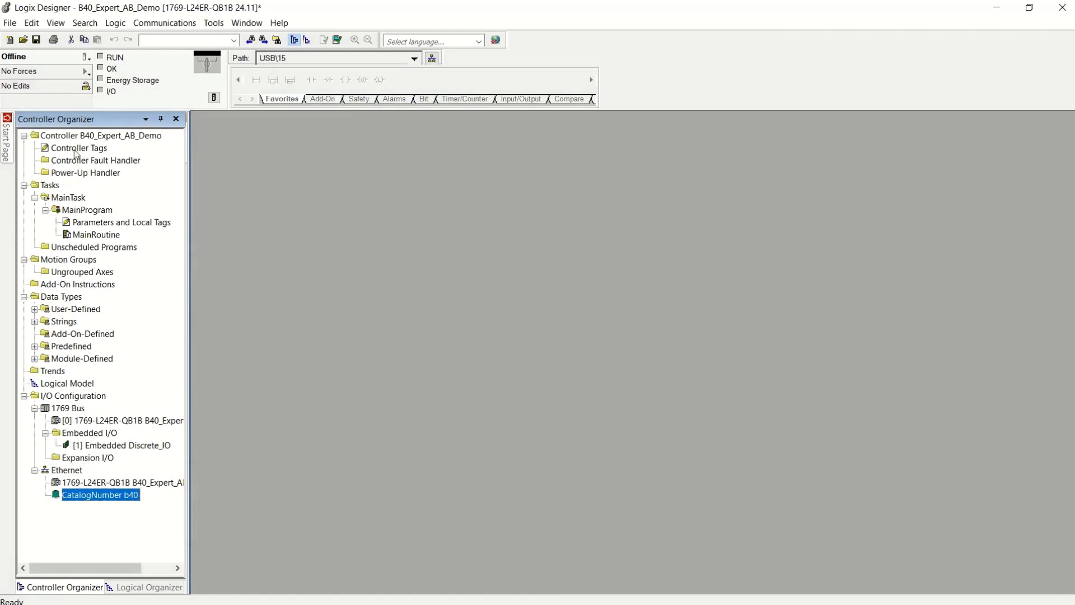
- Monitor the controller tags and expand b40:C to view configuration values
{"action": "double_click", "coordinate": [79, 147]}
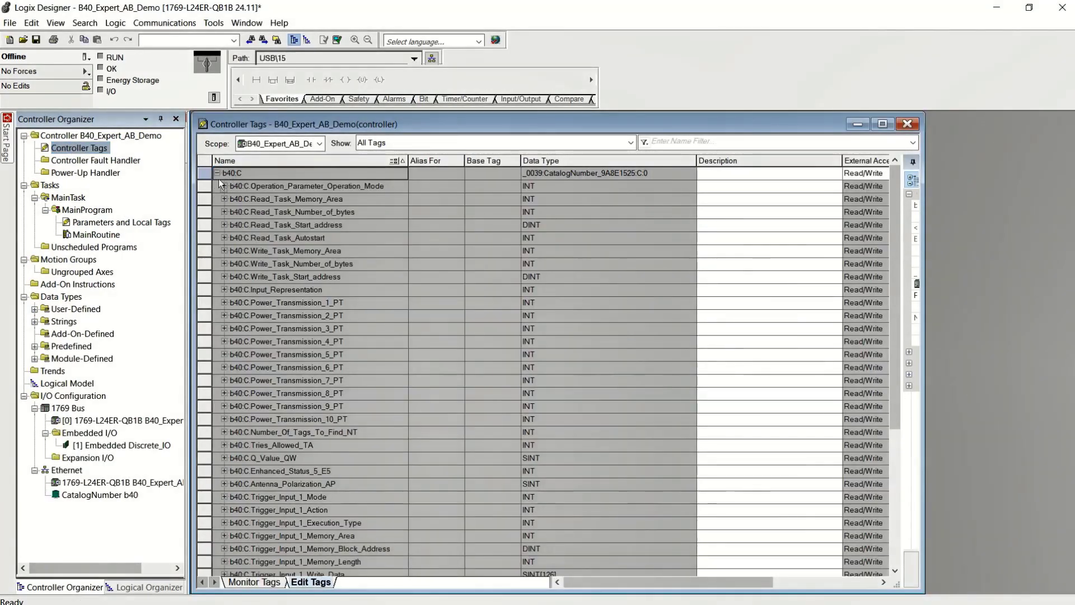
{"action": "left_click", "coordinate": [255, 581]}
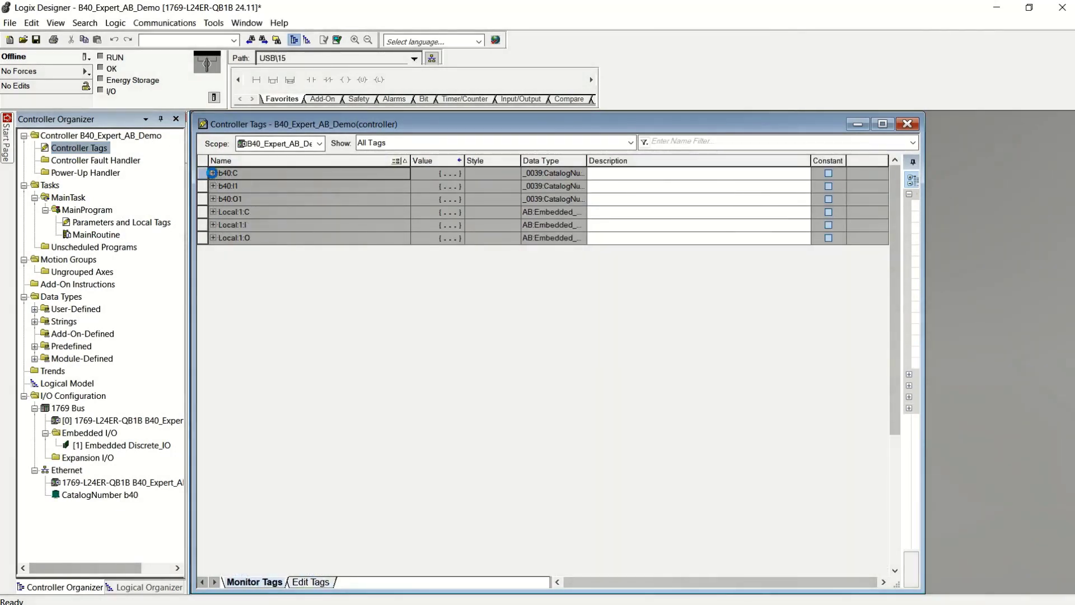
{"action": "left_click", "coordinate": [213, 173]}
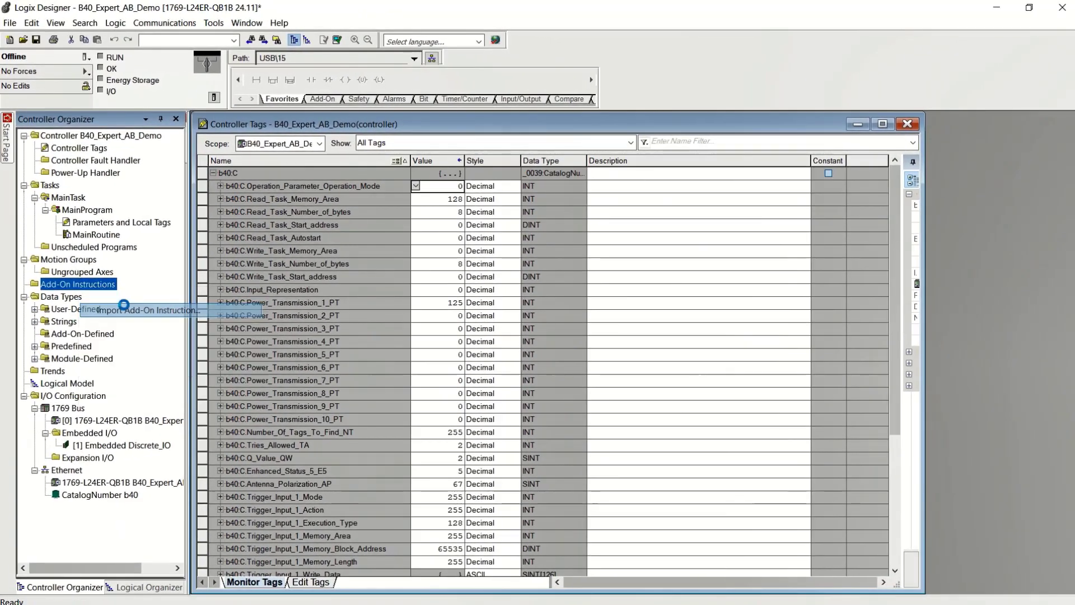
- Import the PF_IUT_Expert_2_0L5X.L5X add-on instruction file
{"action": "left_click", "coordinate": [147, 310]}
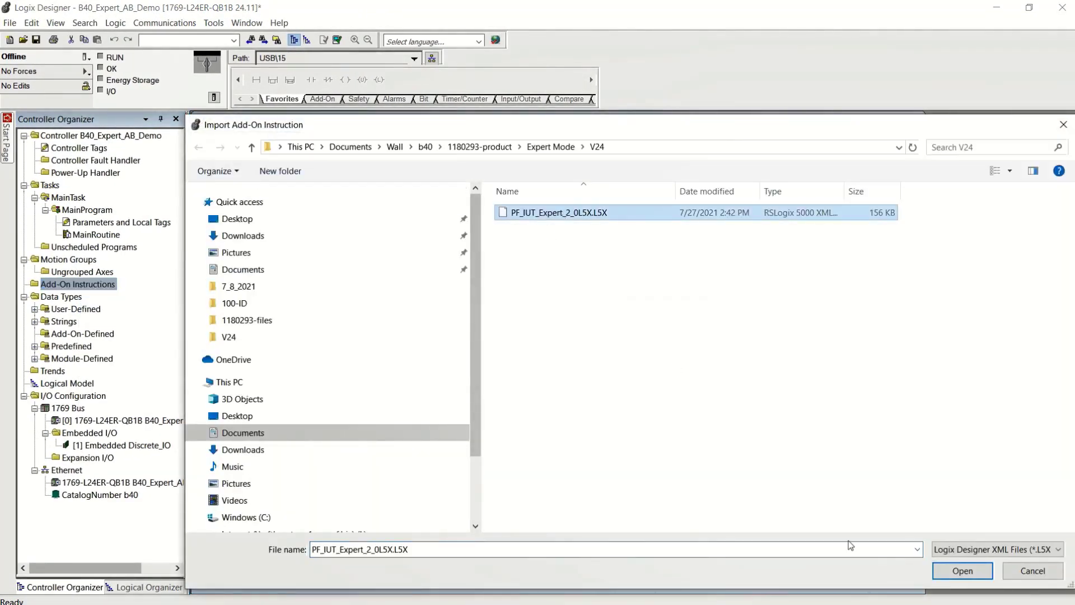
{"action": "left_click", "coordinate": [961, 571]}
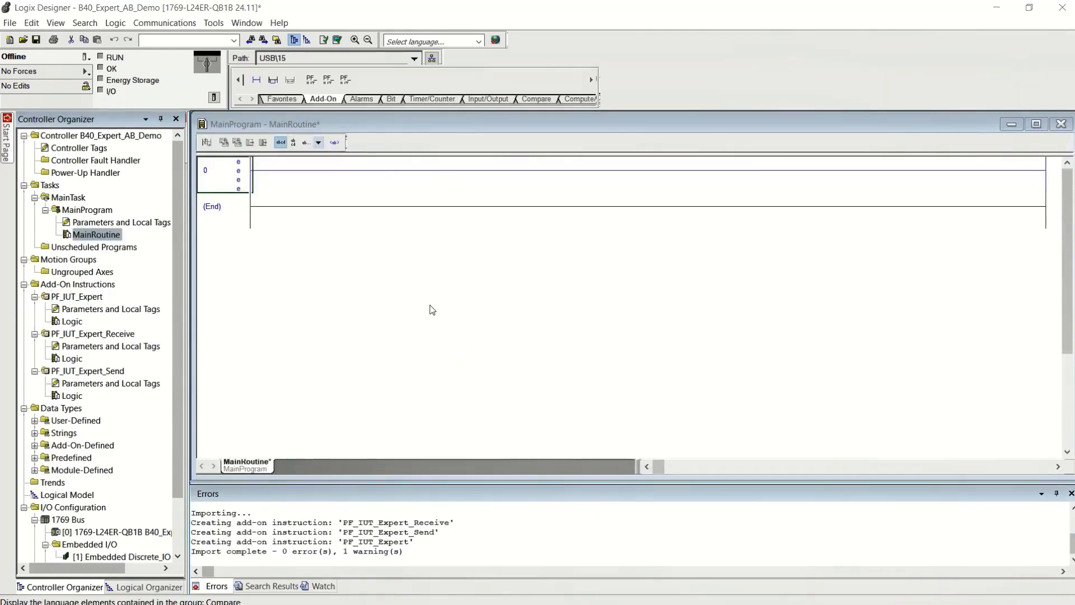
- Insert a PF_IUT_Expert block on rung 0 and start a new iut_expert1 tag
{"action": "left_click", "coordinate": [311, 79]}
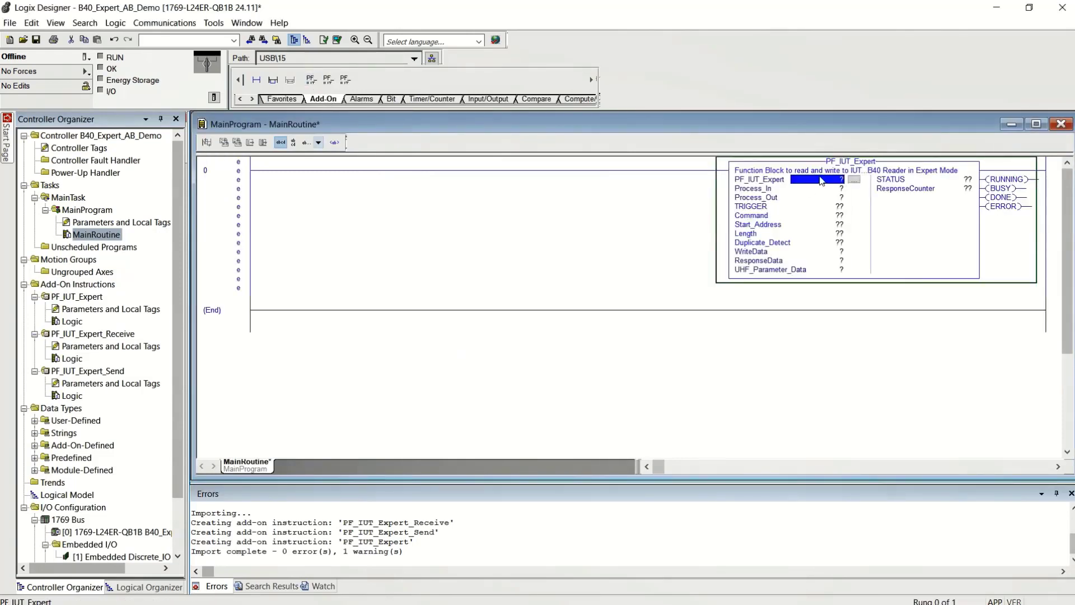
{"action": "type", "text": "iut_expert"}
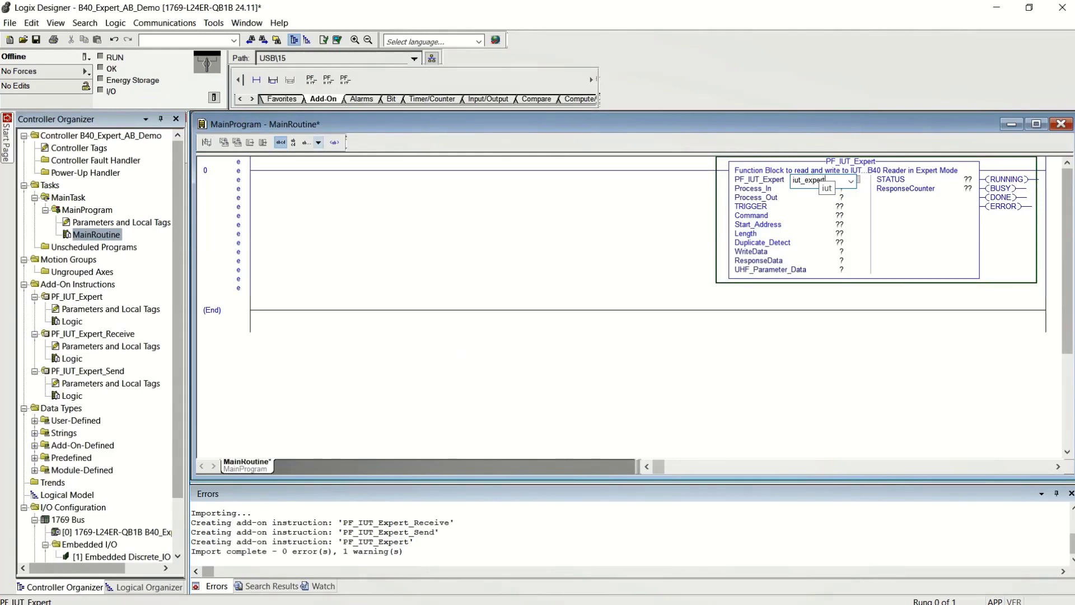
{"action": "right_click", "coordinate": [822, 180]}
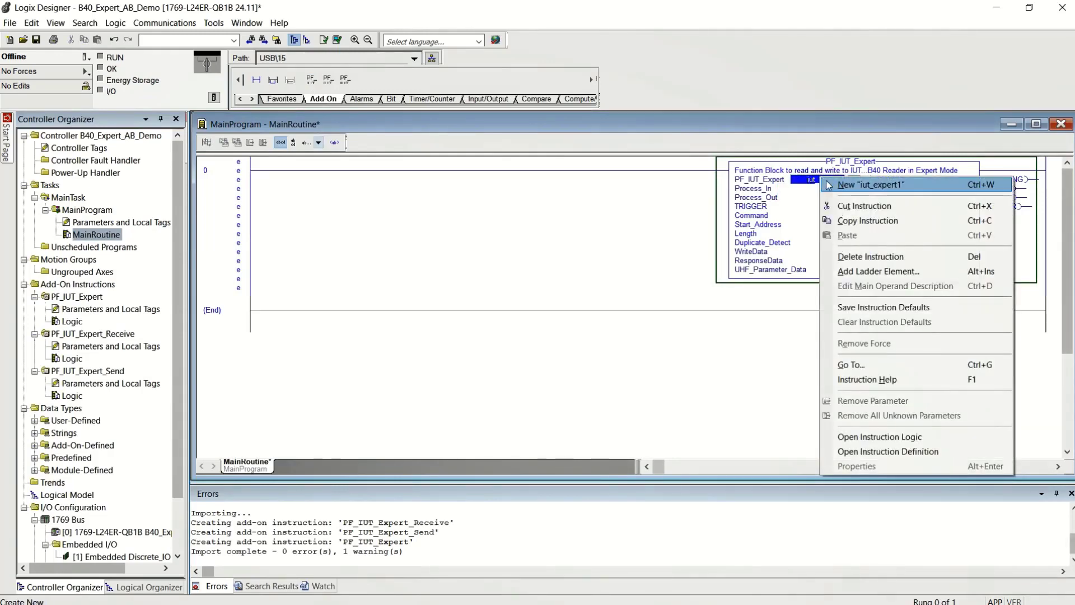
{"action": "left_click", "coordinate": [871, 184]}
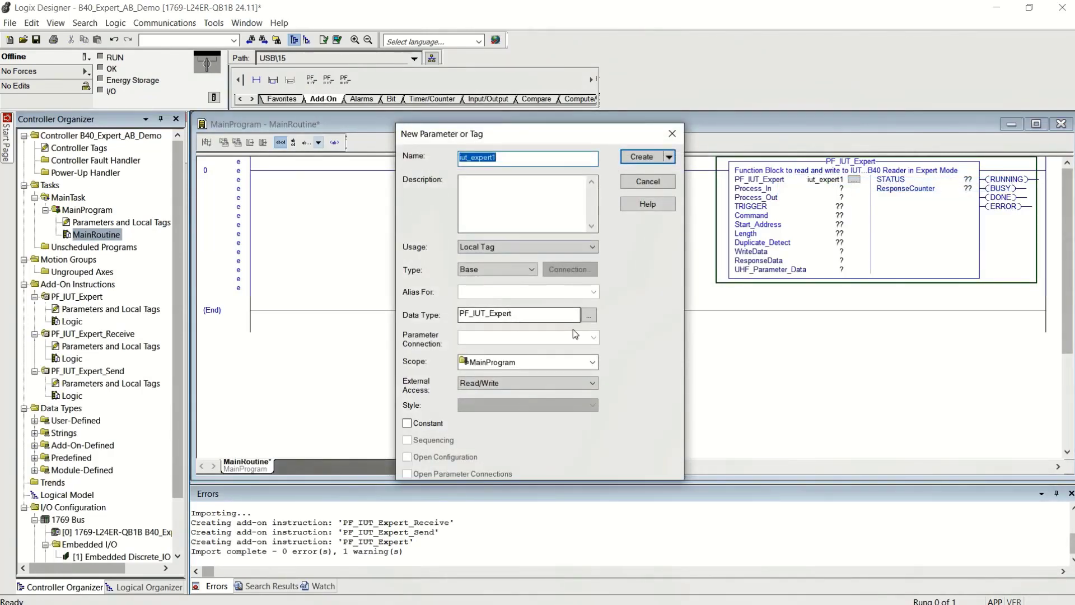
- Create iut_expert1 with scope B40_Expert_AB_Demo
{"action": "left_click", "coordinate": [592, 362]}
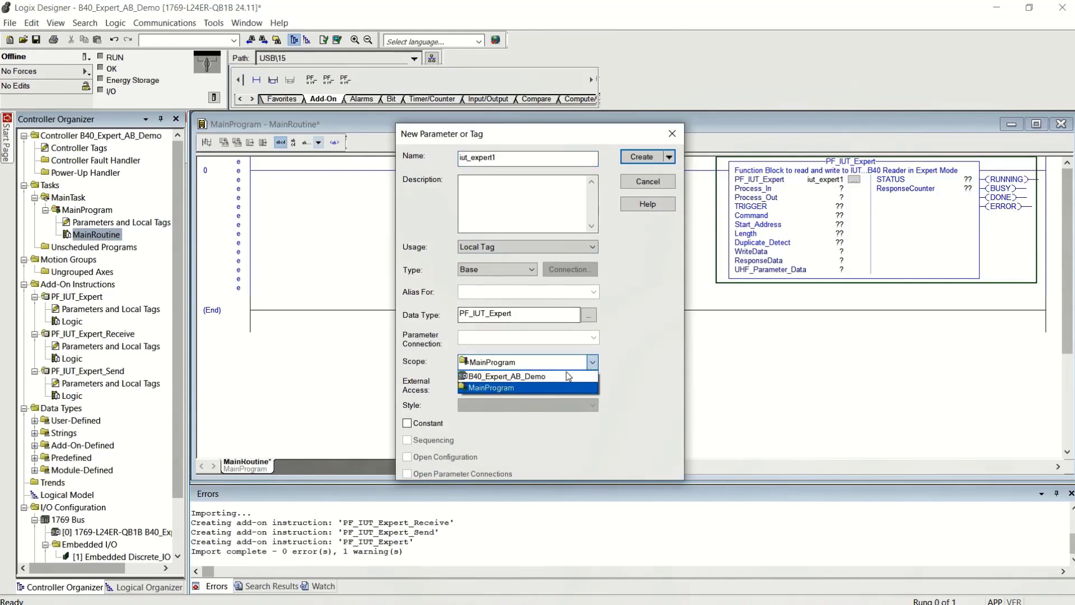
{"action": "left_click", "coordinate": [507, 376]}
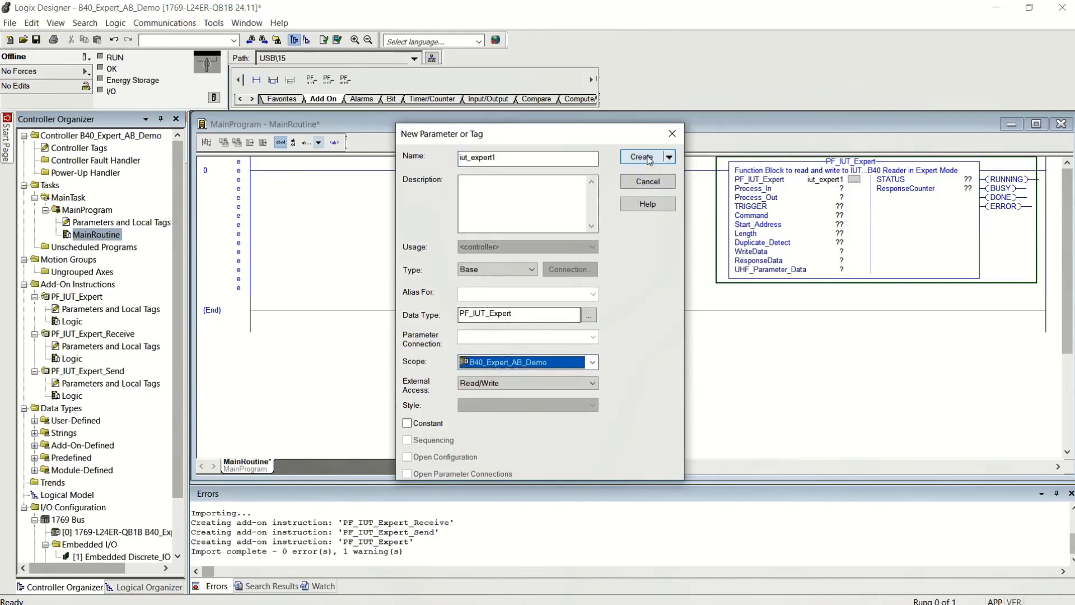
{"action": "left_click", "coordinate": [642, 157]}
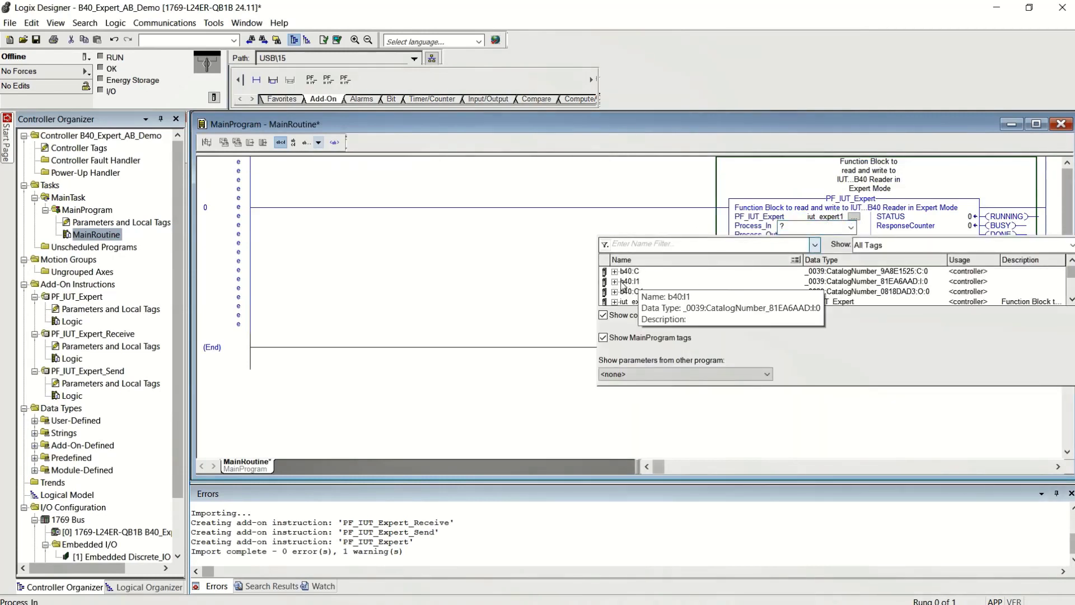
- Wire Process_In to b40:I1.Data and Process_Out to b40:O1.Data
{"action": "left_click", "coordinate": [615, 282]}
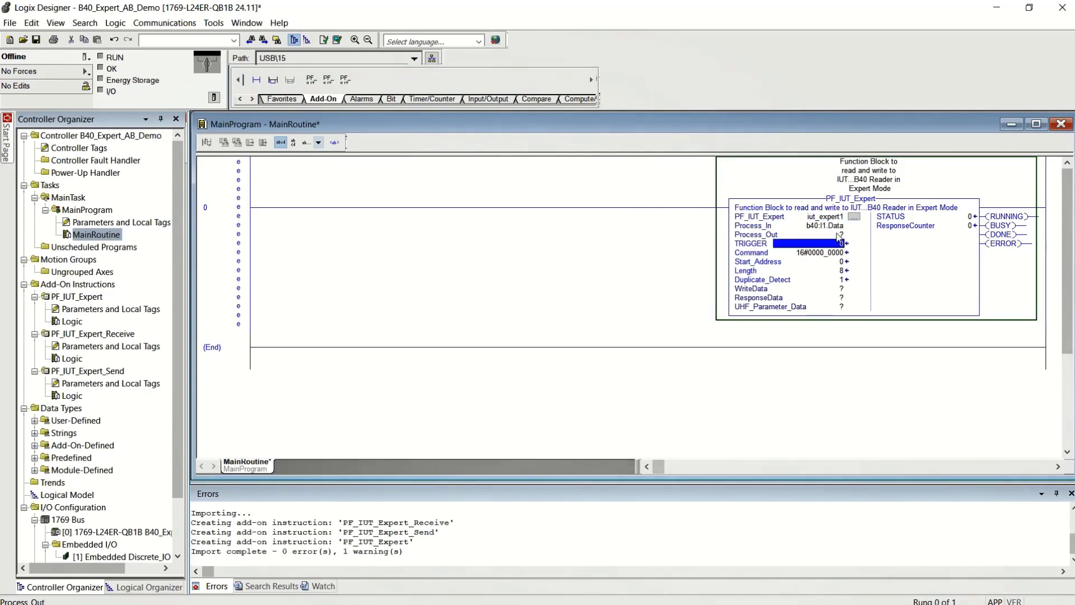
{"action": "left_click", "coordinate": [849, 235]}
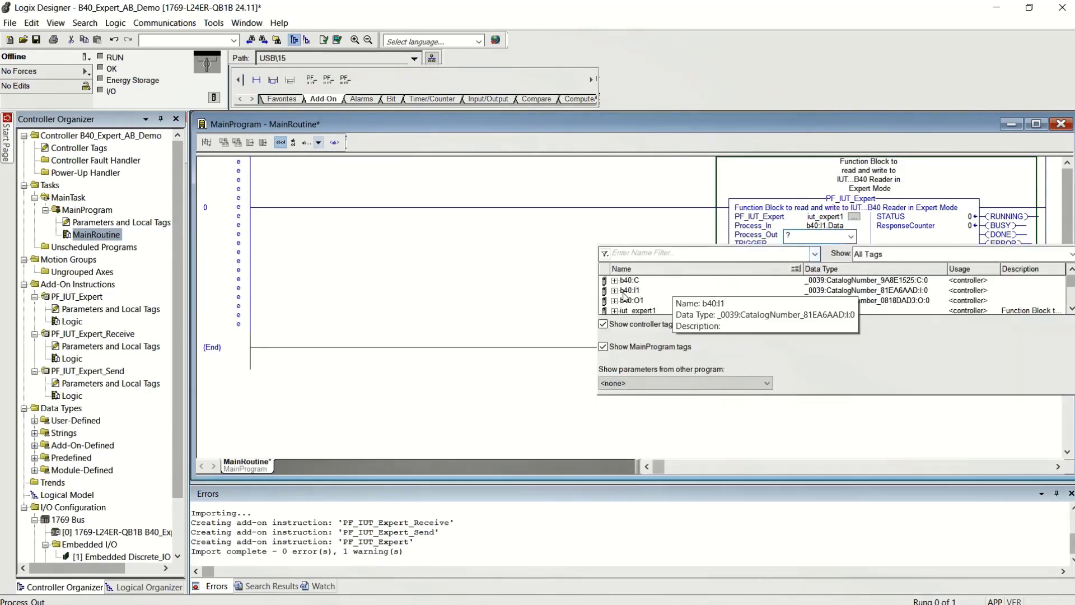
{"action": "left_click", "coordinate": [628, 300]}
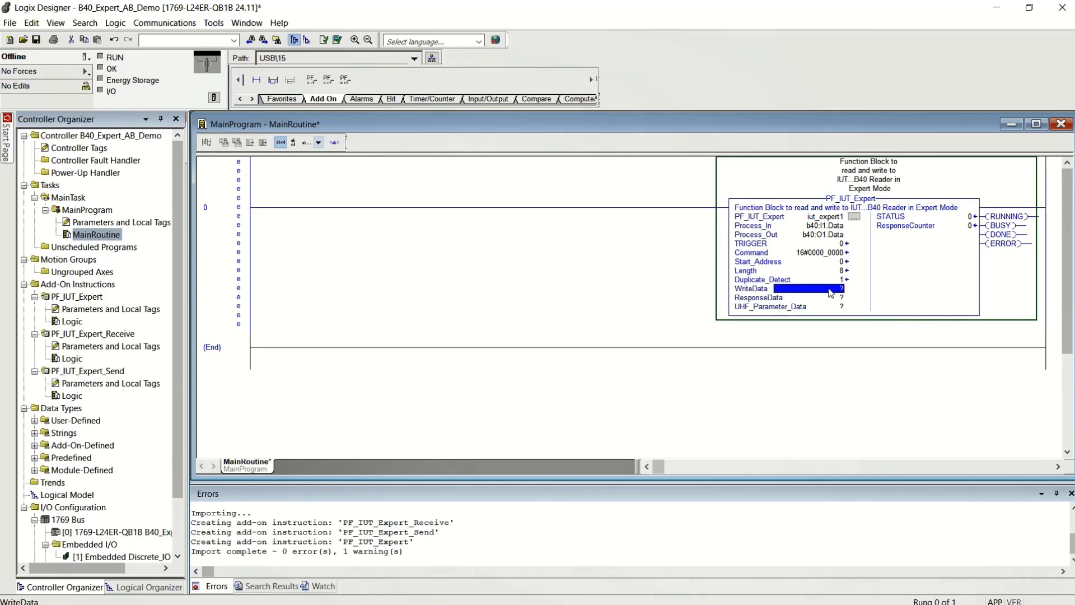
- Enter WriteData and UHF_Parameters as operands on the expert block
{"action": "type", "text": "W"}
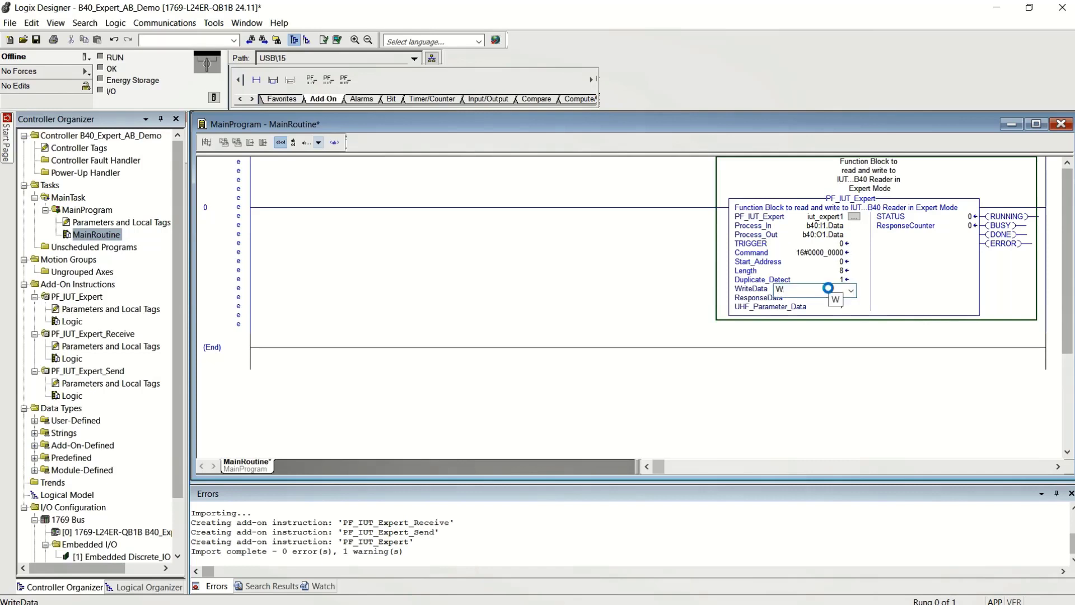
{"action": "type", "text": "WriteData"}
{"action": "left_click", "coordinate": [820, 298]}
{"action": "type", "text": "ResponseData"}
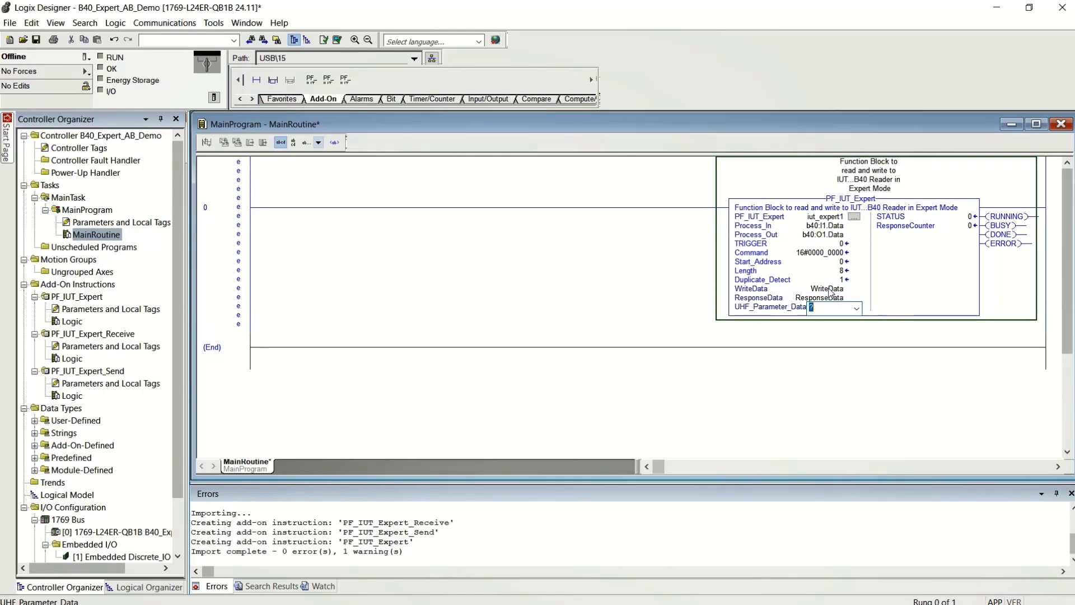
{"action": "type", "text": "UHF_Parameters"}
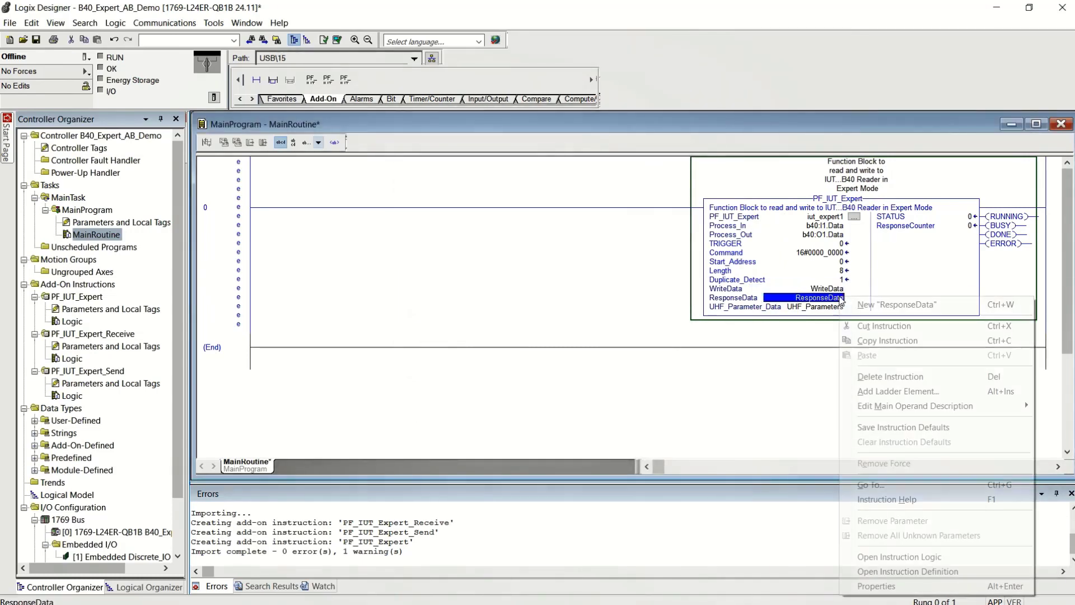
- Create ResponseData as a ten-element PF_UHF_Data192 array, plus the UHF_Parameters tag
{"action": "left_click", "coordinate": [895, 305]}
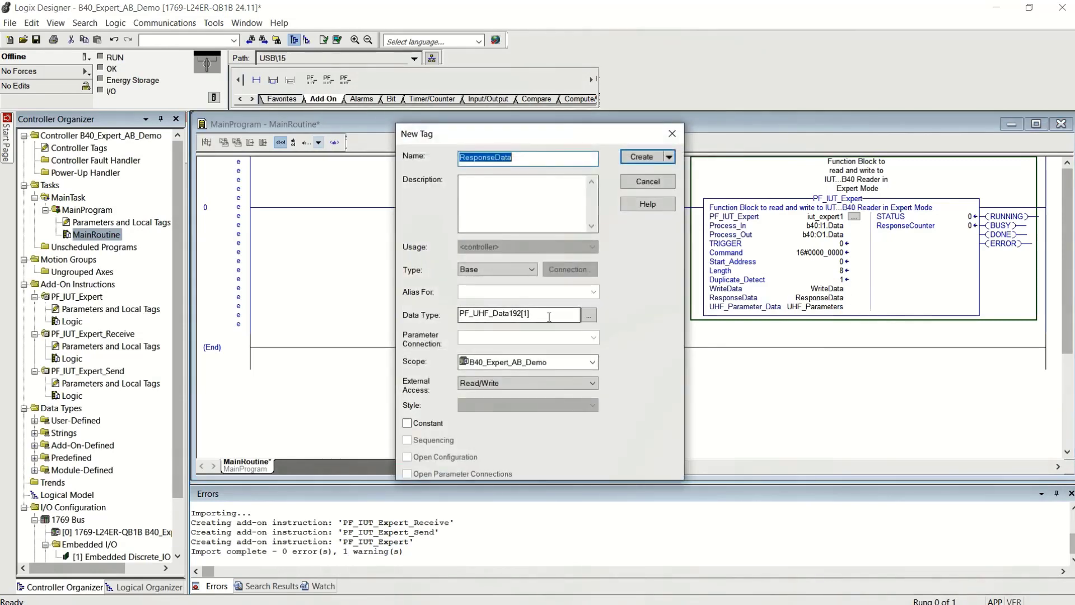
{"action": "left_click", "coordinate": [589, 314]}
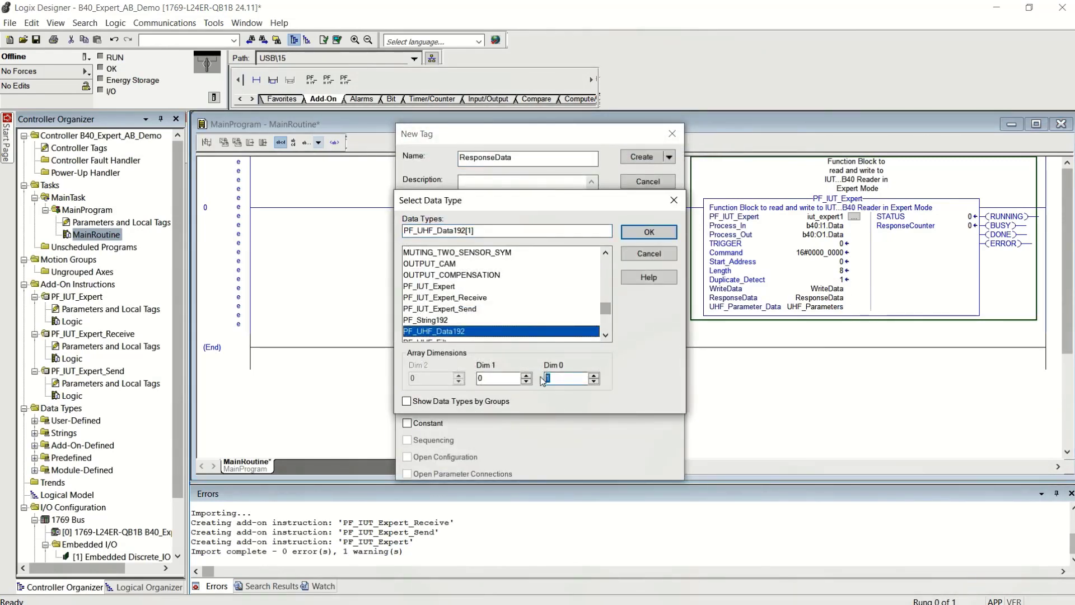
{"action": "type", "text": "10"}
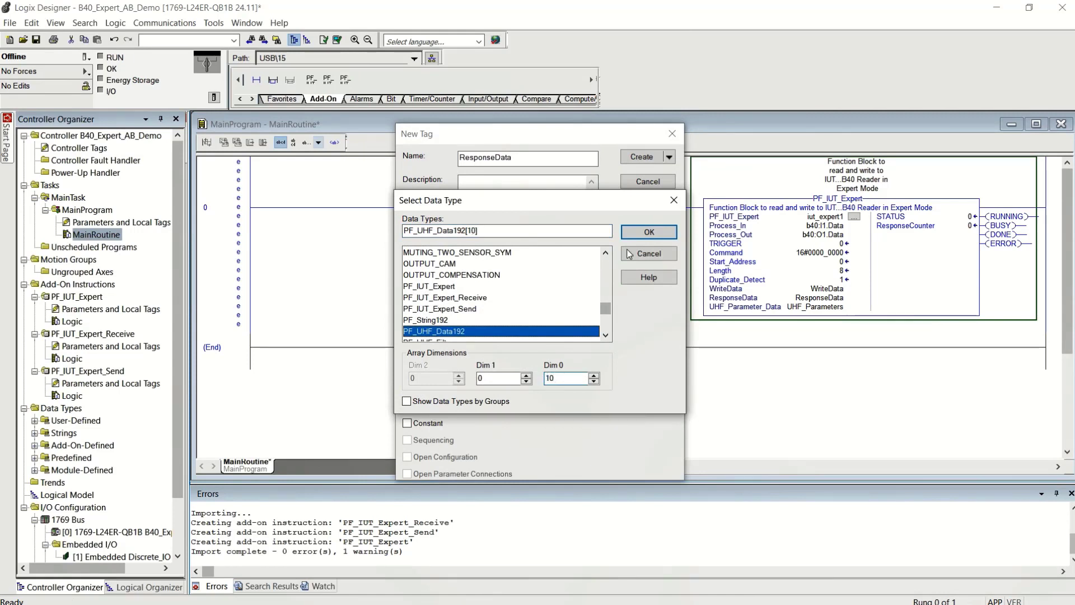
{"action": "left_click", "coordinate": [648, 232]}
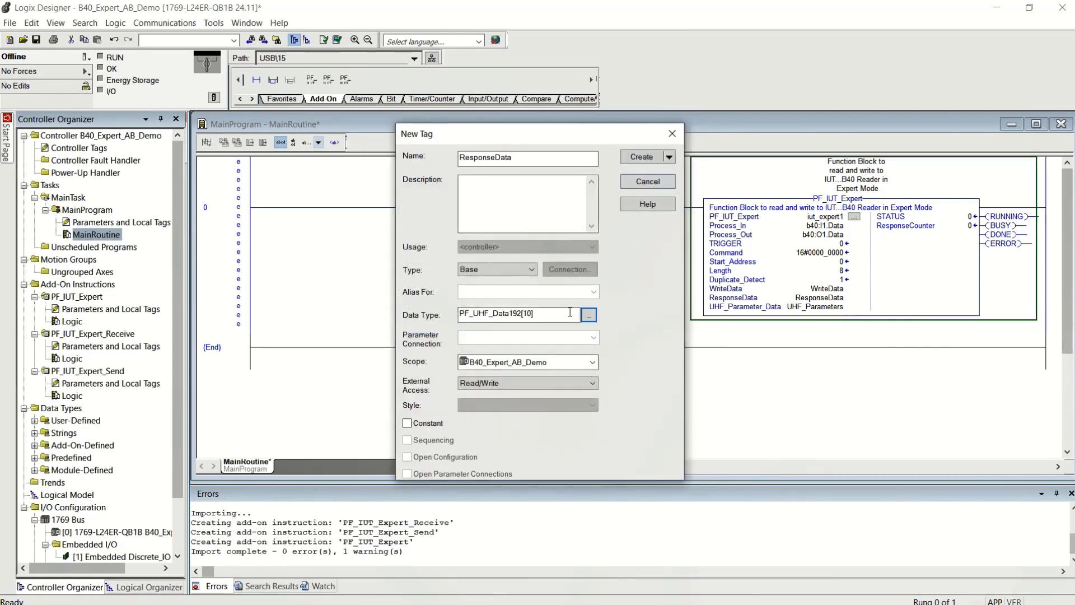
{"action": "left_click", "coordinate": [642, 157]}
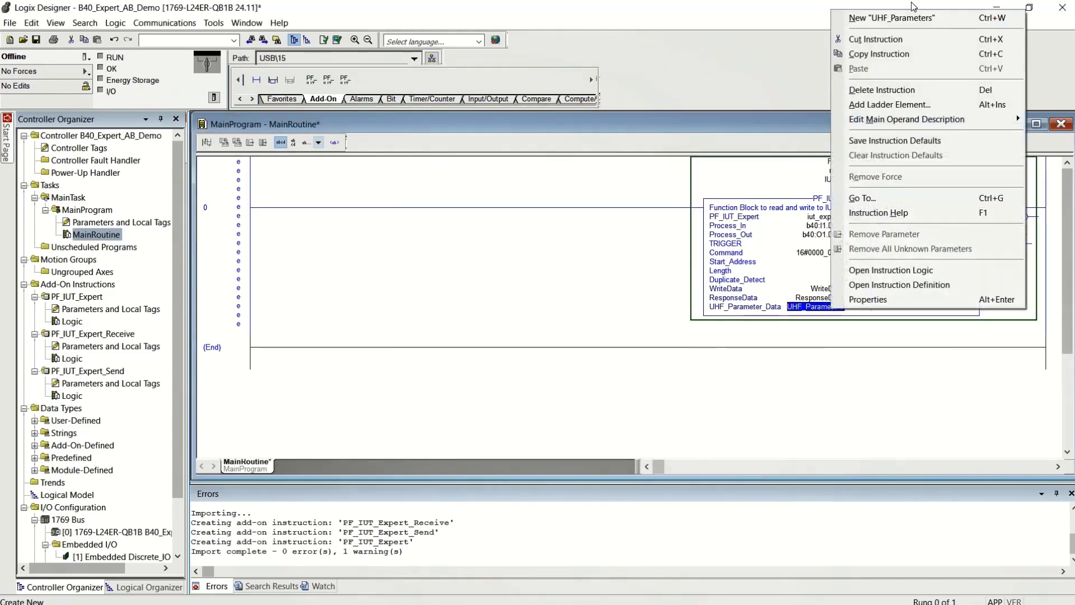
{"action": "left_click", "coordinate": [892, 18]}
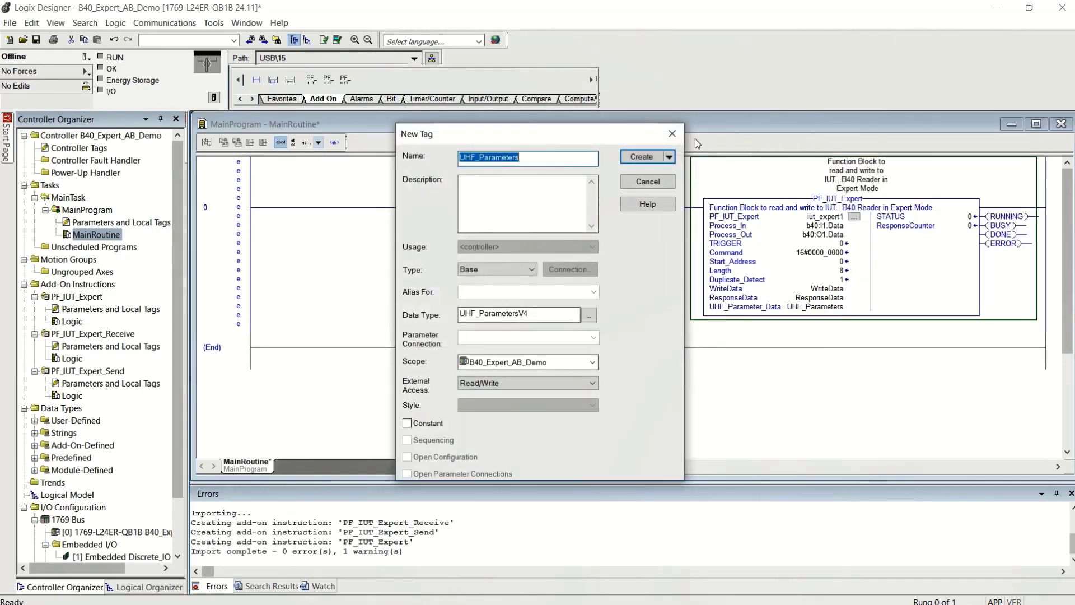
{"action": "left_click", "coordinate": [641, 156]}
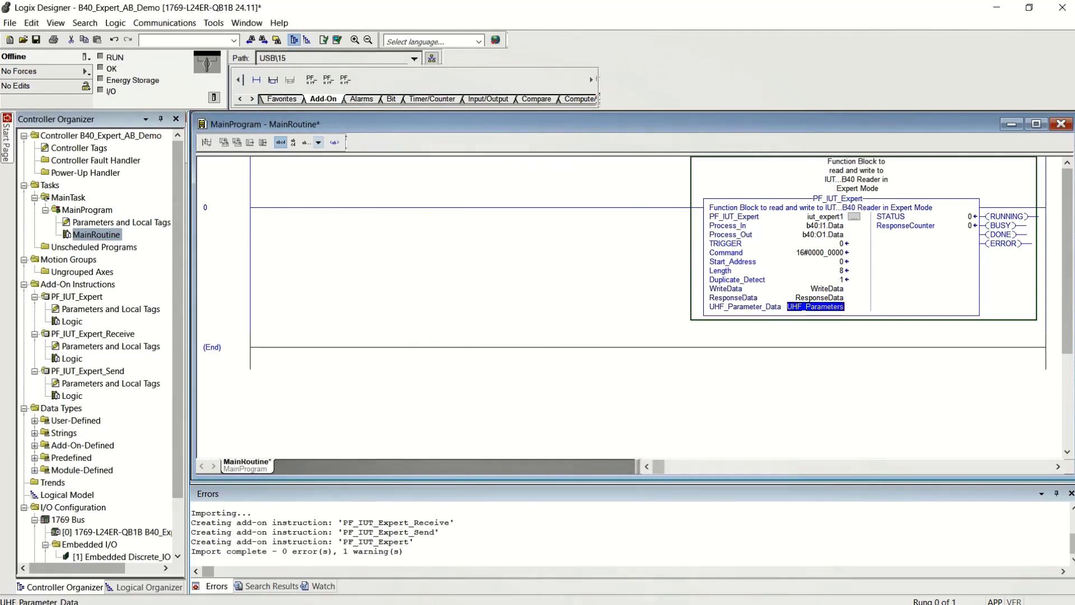
- Download the project, then set Command to 16#0000_0010 and Length to 64
{"action": "left_click", "coordinate": [164, 23]}
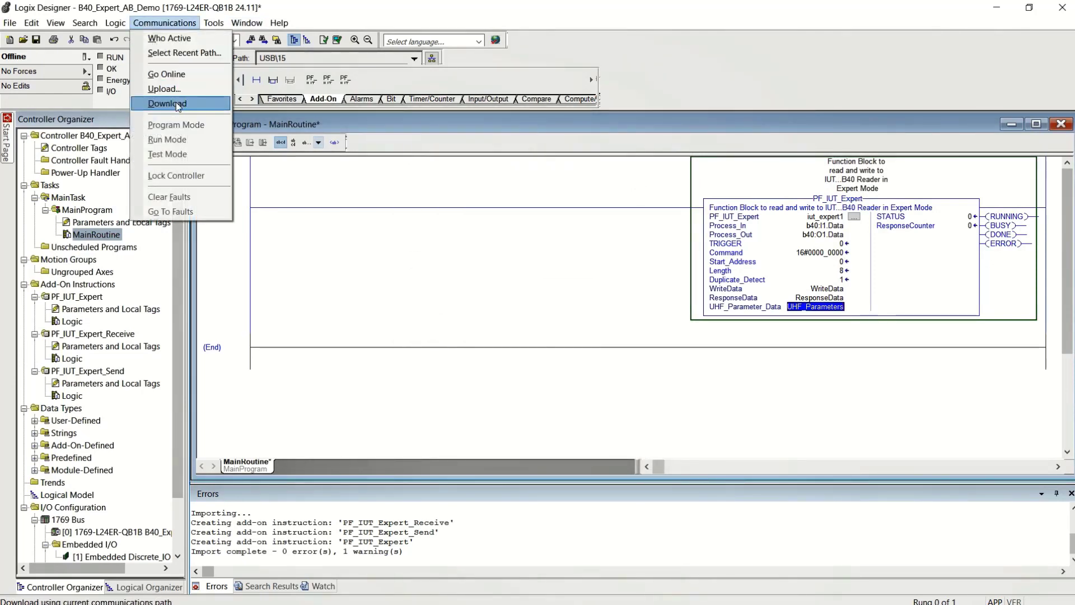
{"action": "left_click", "coordinate": [167, 104]}
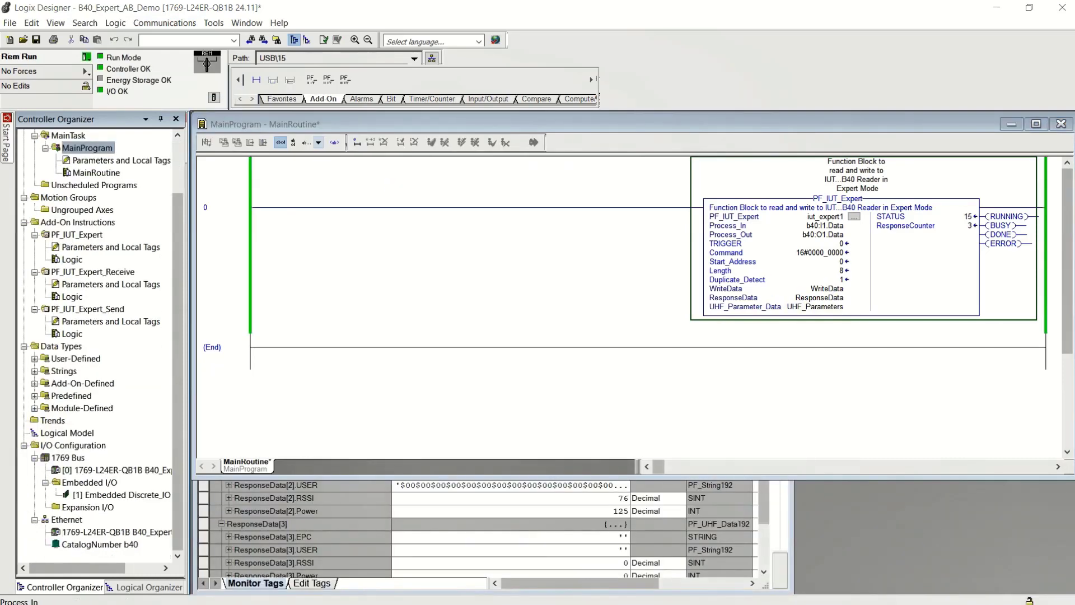
{"action": "left_click", "coordinate": [815, 253]}
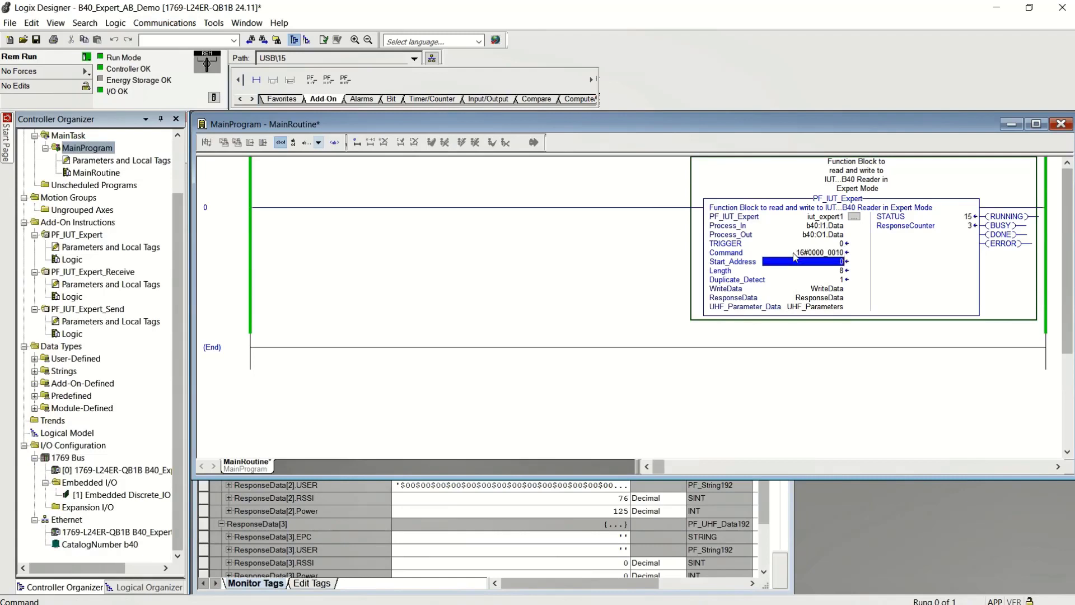
{"action": "type", "text": "64"}
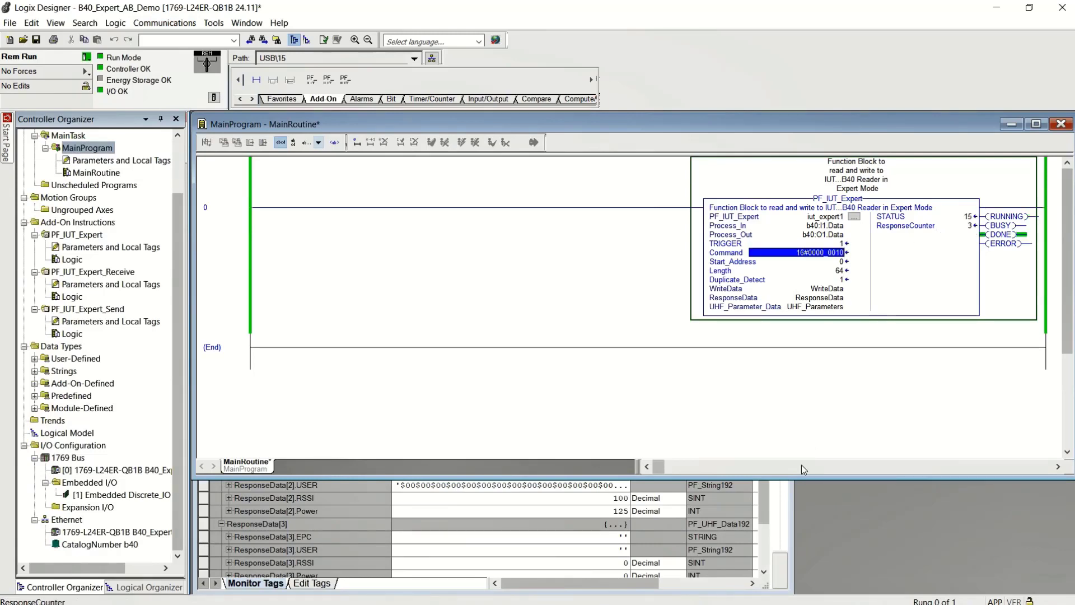
- Check the ResponseData tag options and set TRIGGER to 1
{"action": "right_click", "coordinate": [816, 297]}
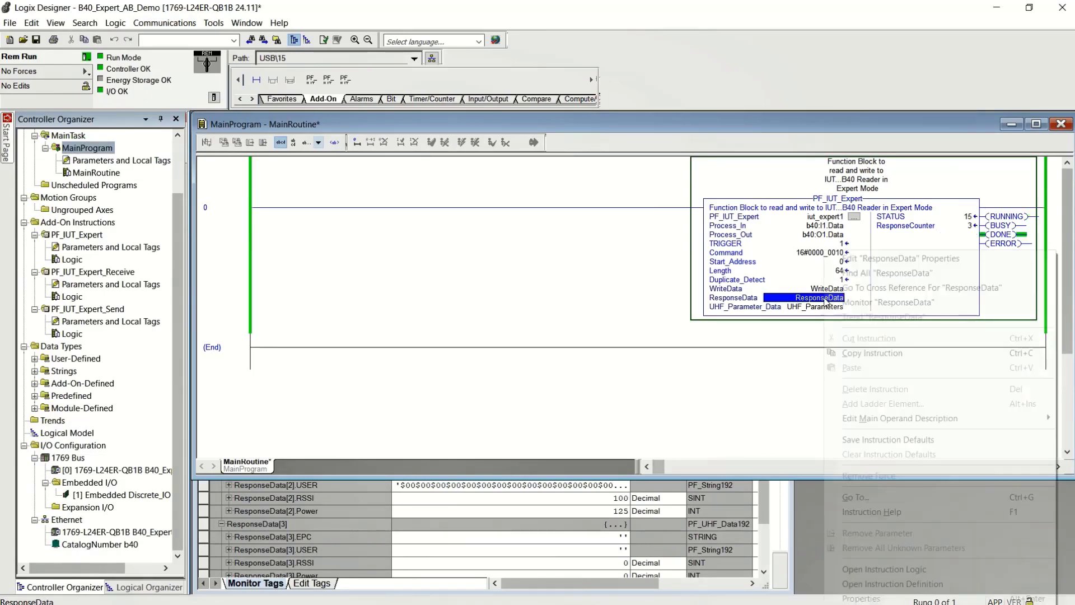
{"action": "left_click", "coordinate": [890, 303]}
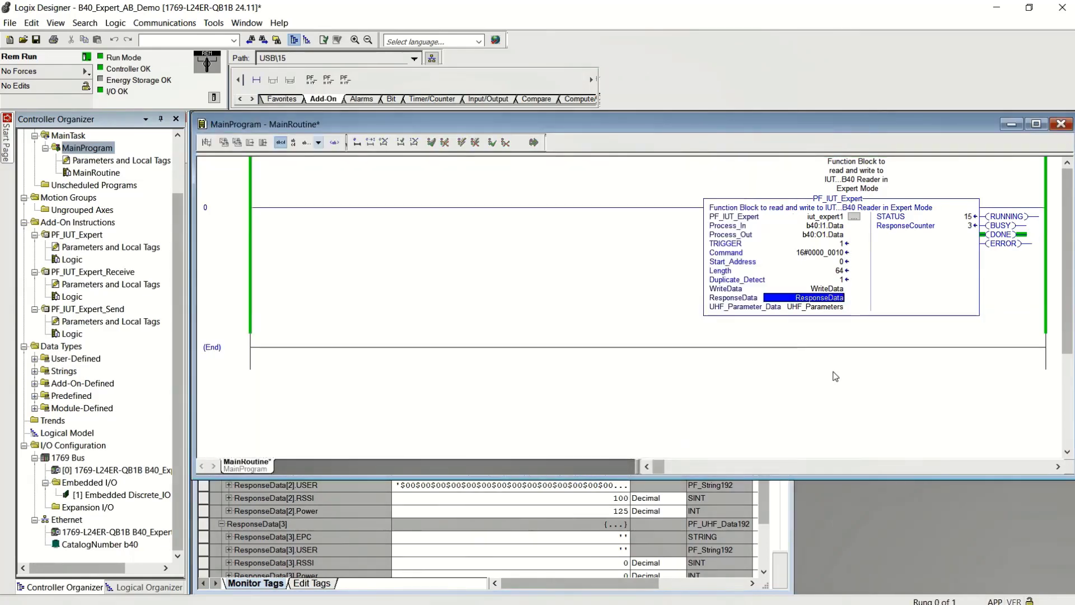
{"action": "left_click", "coordinate": [775, 243]}
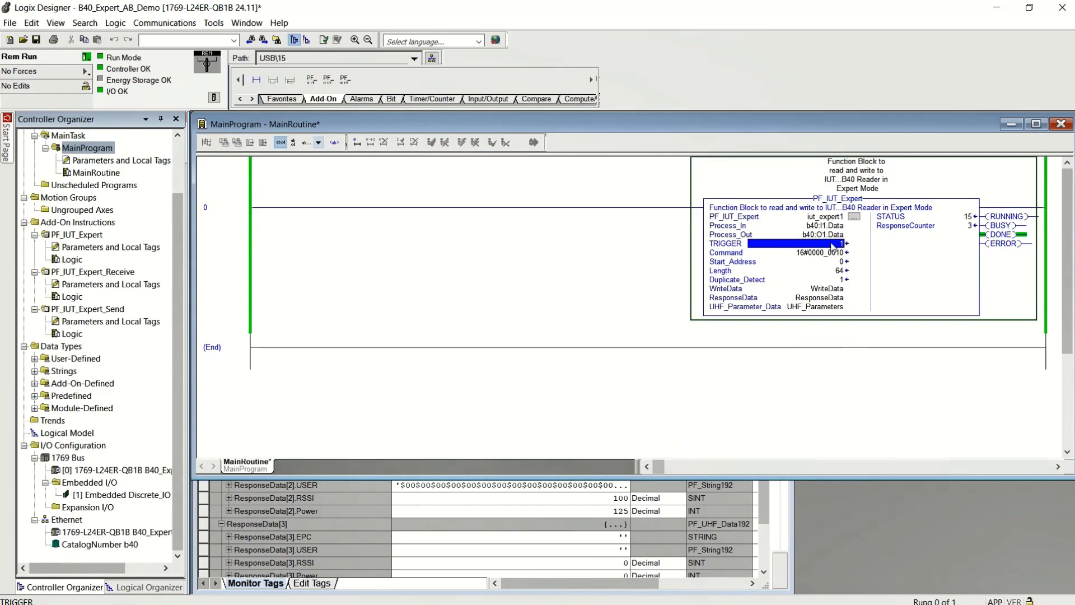
- Enter the string 1234abcd into WriteData.DATA via Controller Tags' String Browser
{"action": "left_click", "coordinate": [775, 252]}
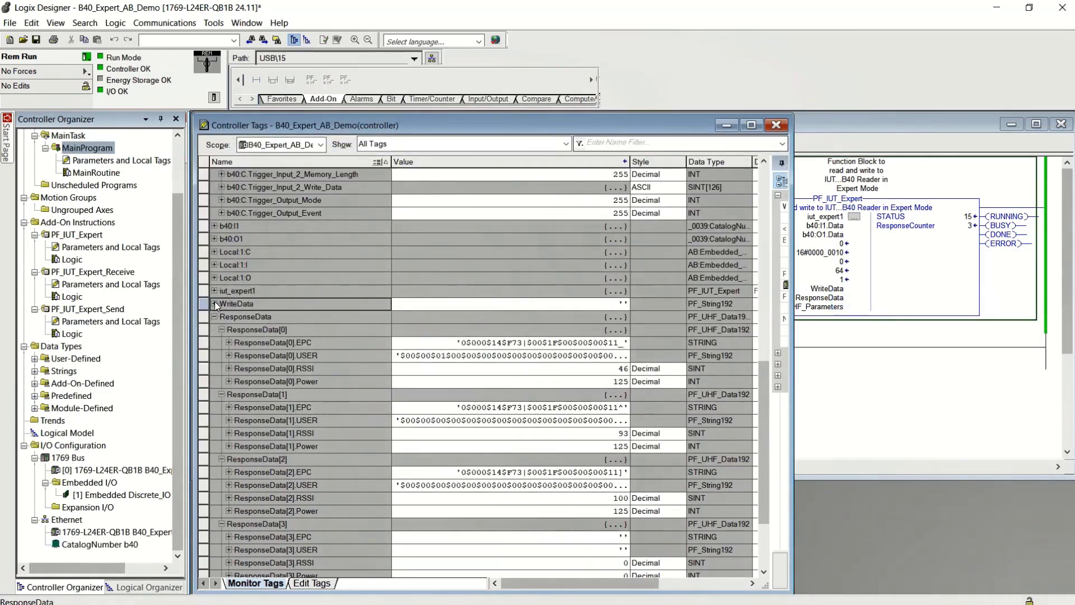
{"action": "left_click", "coordinate": [209, 304]}
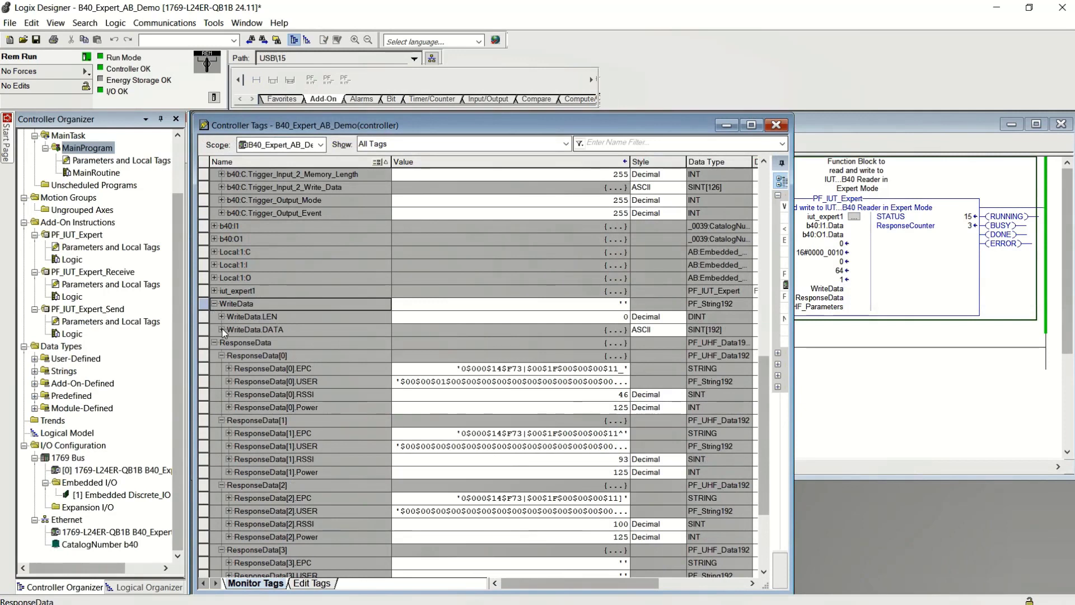
{"action": "left_click", "coordinate": [507, 316]}
{"action": "type", "text": "8"}
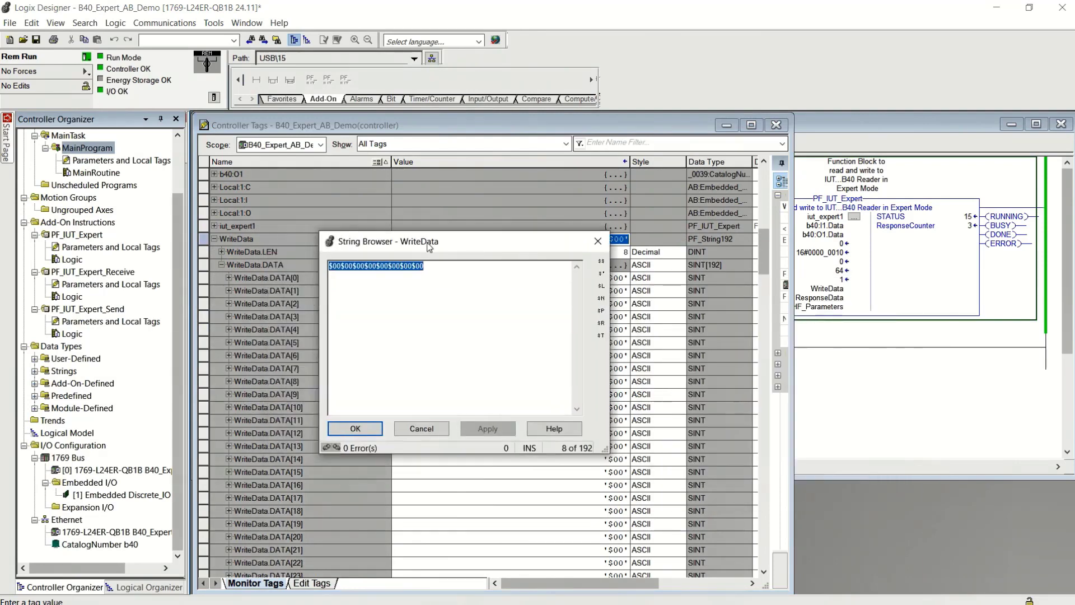
{"action": "type", "text": "1234abcd"}
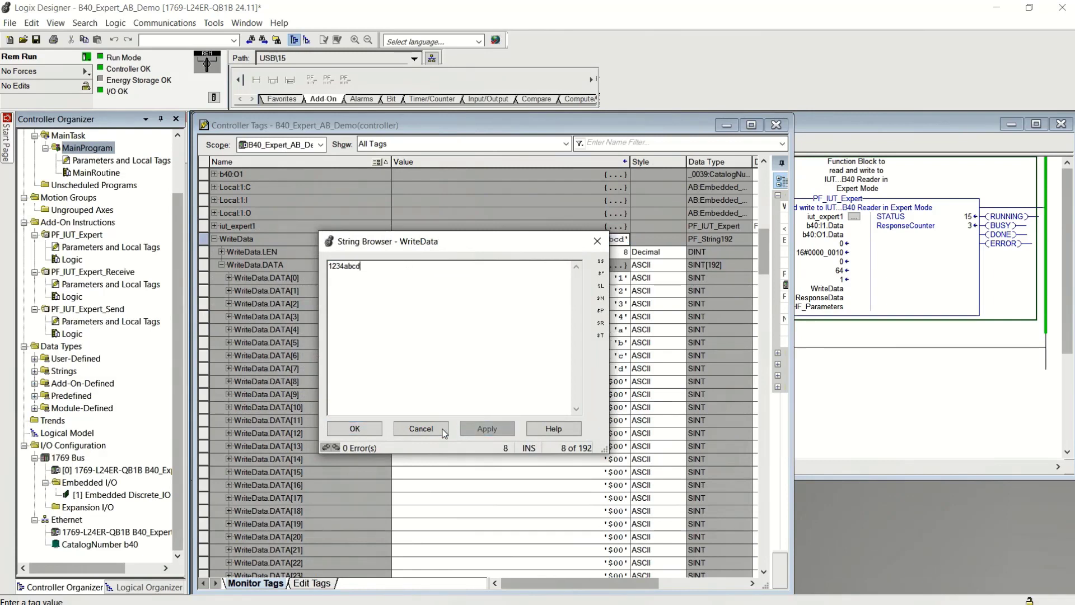
{"action": "left_click", "coordinate": [355, 428]}
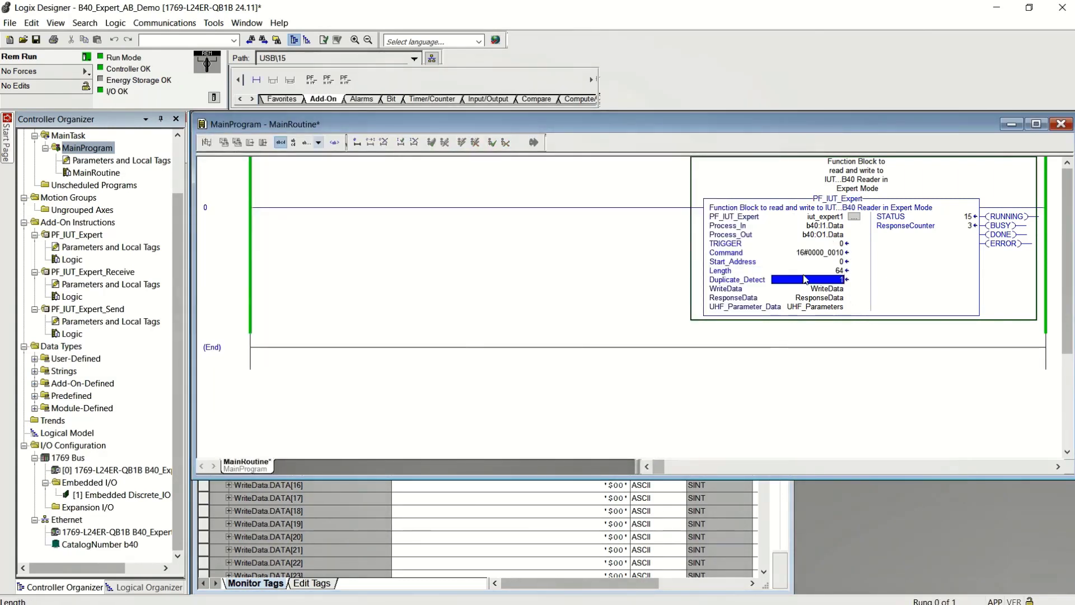
- Change Length to 8 and fire TRIGGER to write 1234abcd
{"action": "type", "text": "40"}
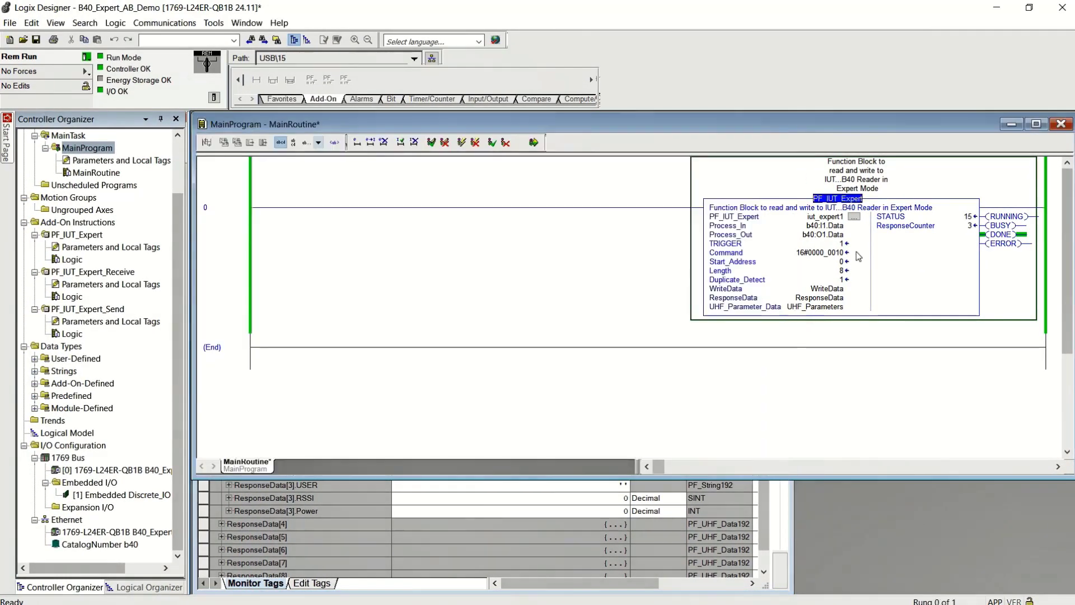
{"action": "left_click", "coordinate": [816, 253]}
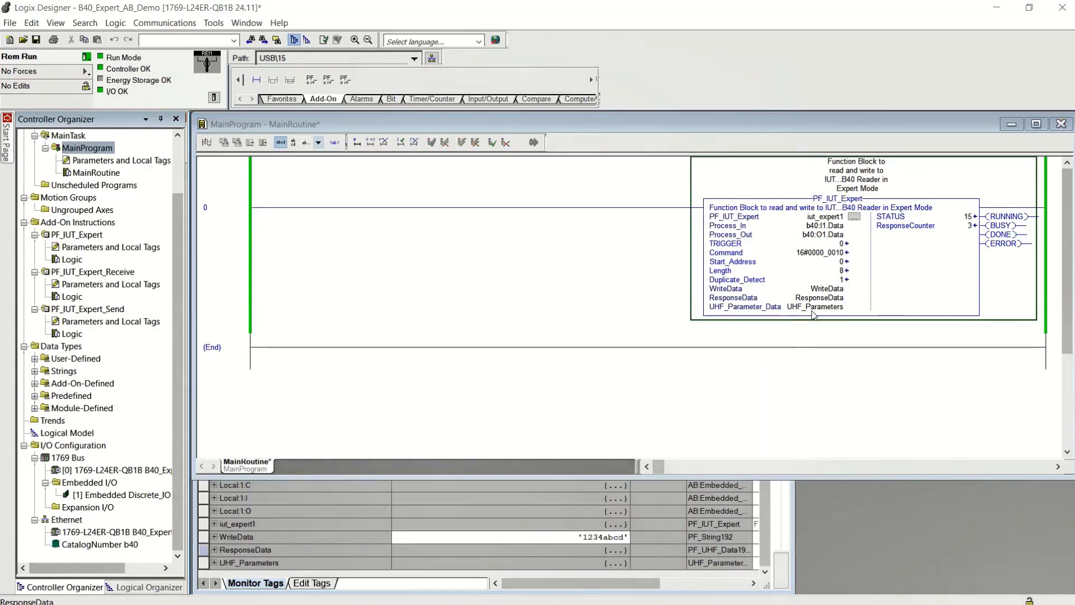
- Monitor UHF_Parameters' PT_Transmit_Power_03, then run Command 16#0000_03be with TRIGGER 1
{"action": "right_click", "coordinate": [816, 306]}
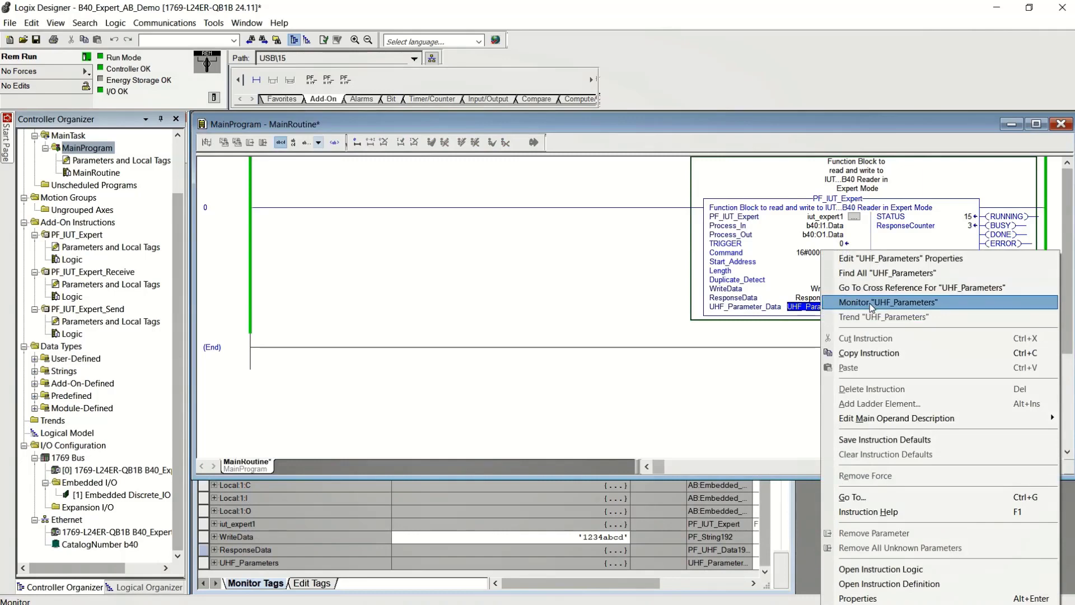
{"action": "left_click", "coordinate": [890, 302]}
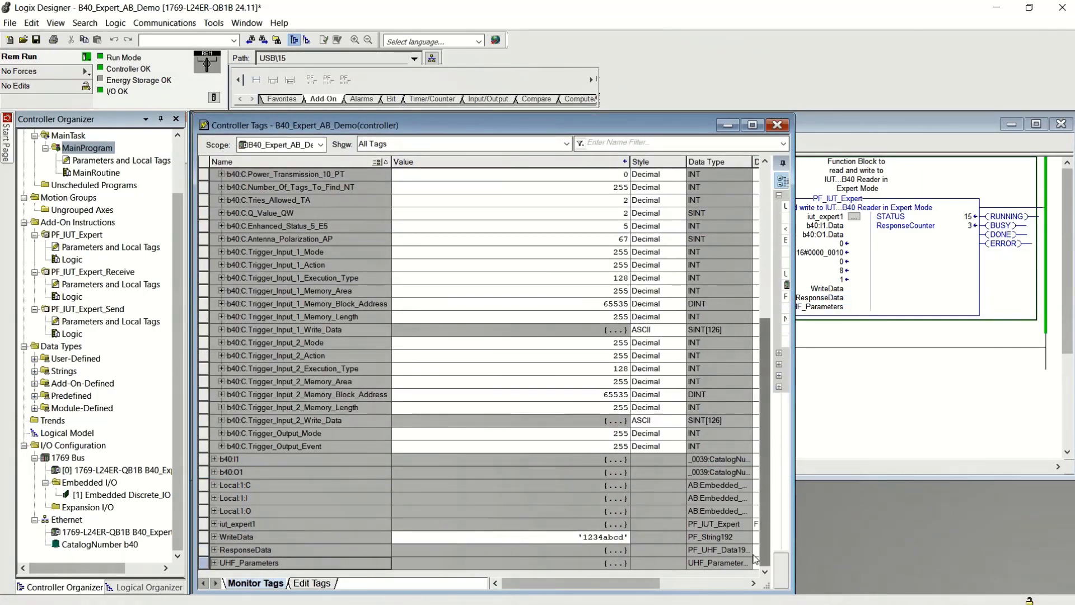
{"action": "left_click", "coordinate": [250, 562]}
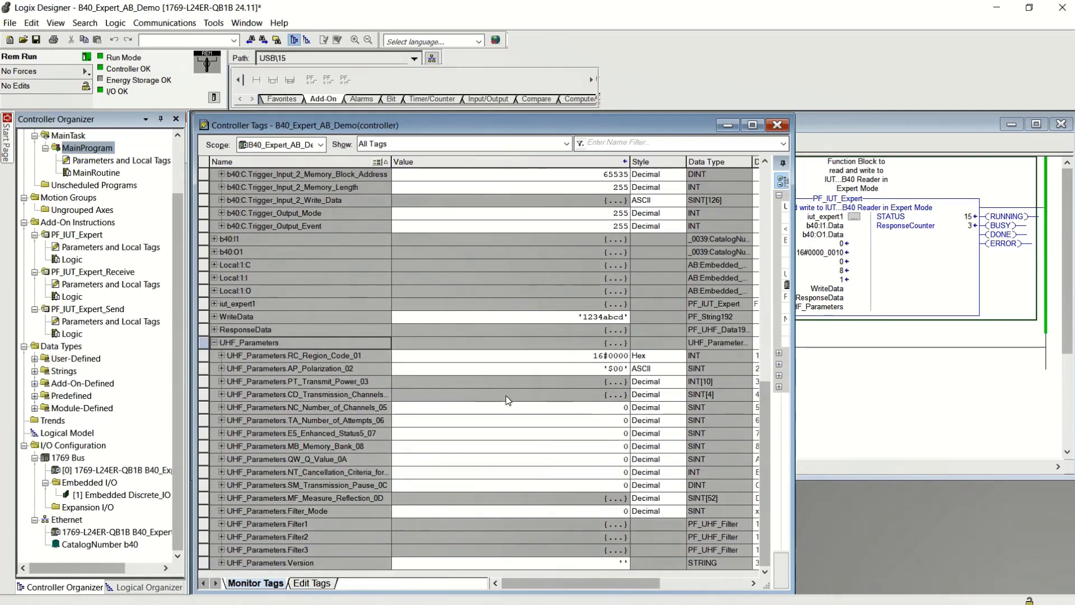
{"action": "left_click", "coordinate": [222, 382]}
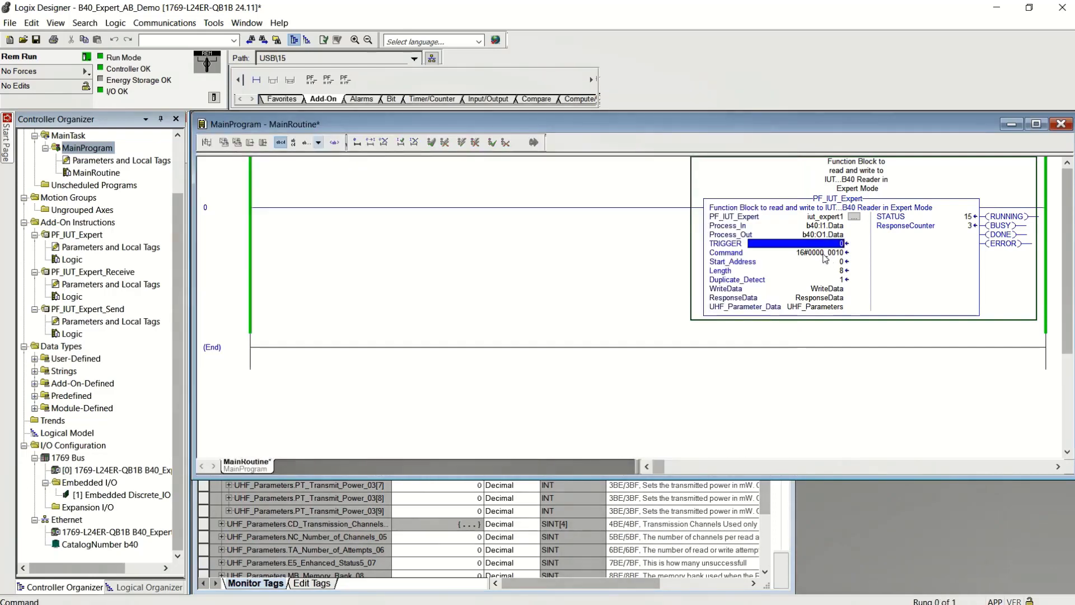
{"action": "type", "text": "3be"}
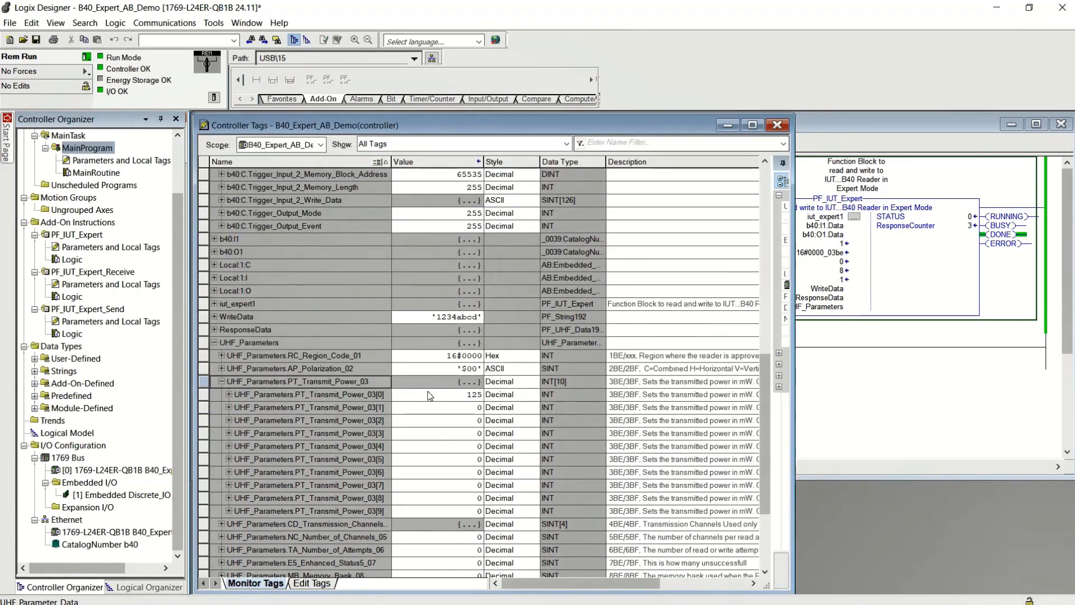
{"action": "type", "text": "500"}
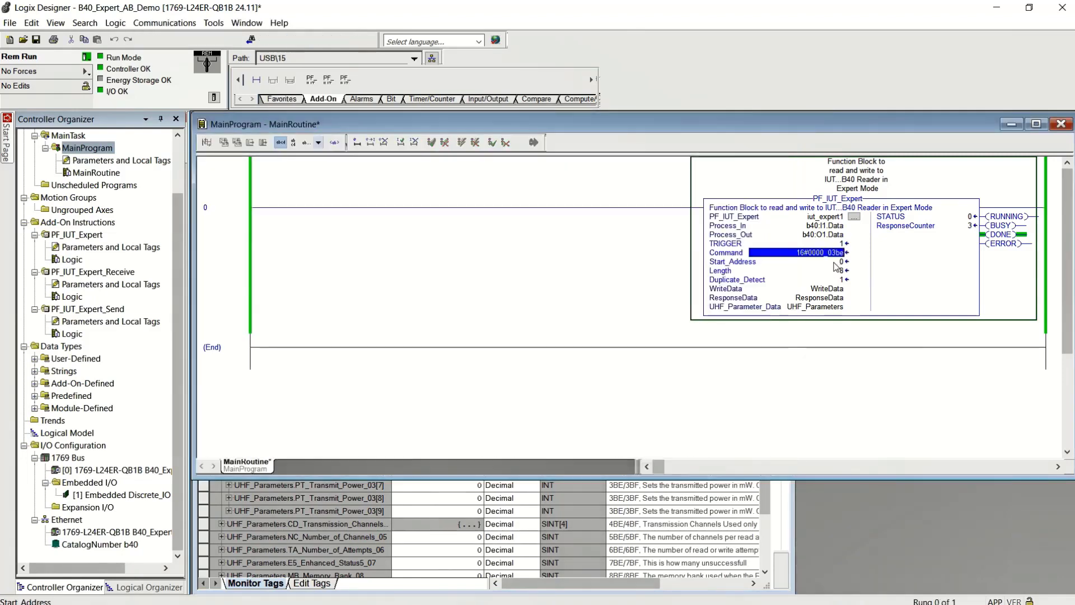
- Enter 500 for Power_Transmission_1_PT in the b40:C configuration tags
{"action": "left_click", "coordinate": [789, 261]}
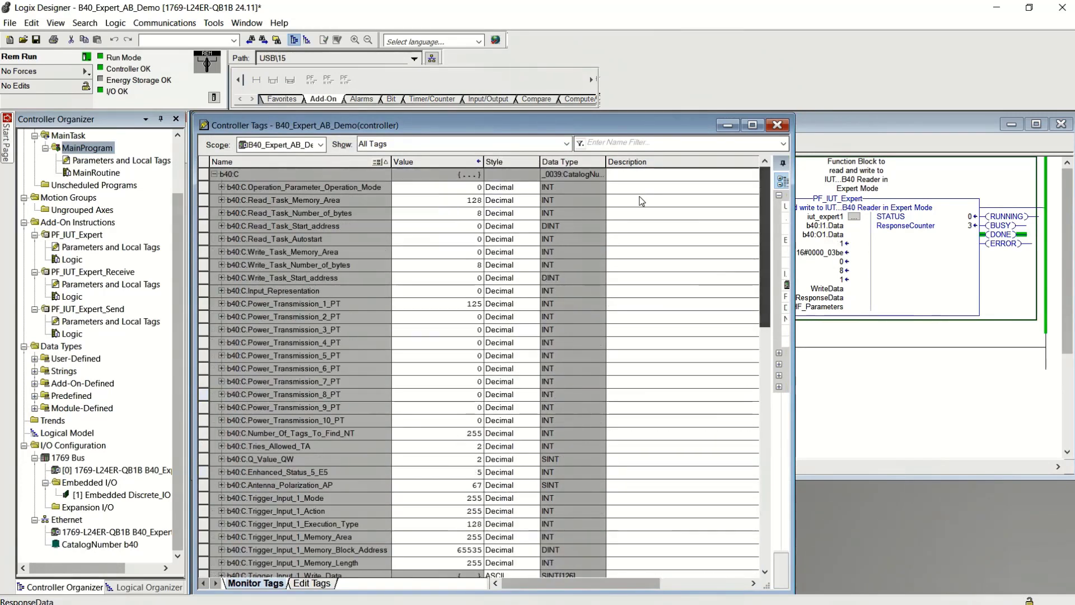
{"action": "left_click", "coordinate": [439, 303]}
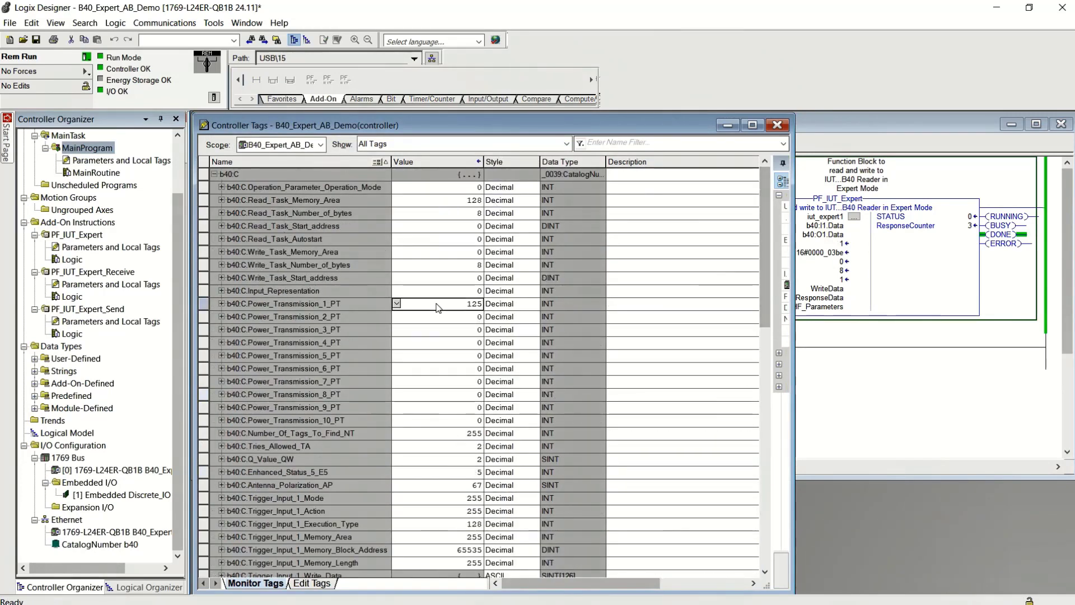
{"action": "type", "text": "500"}
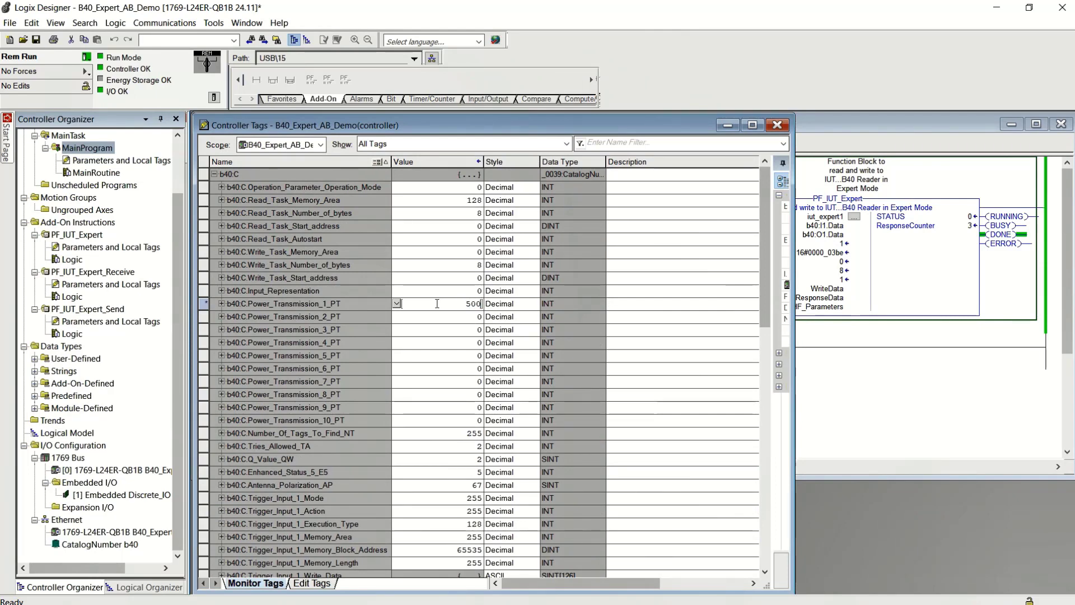